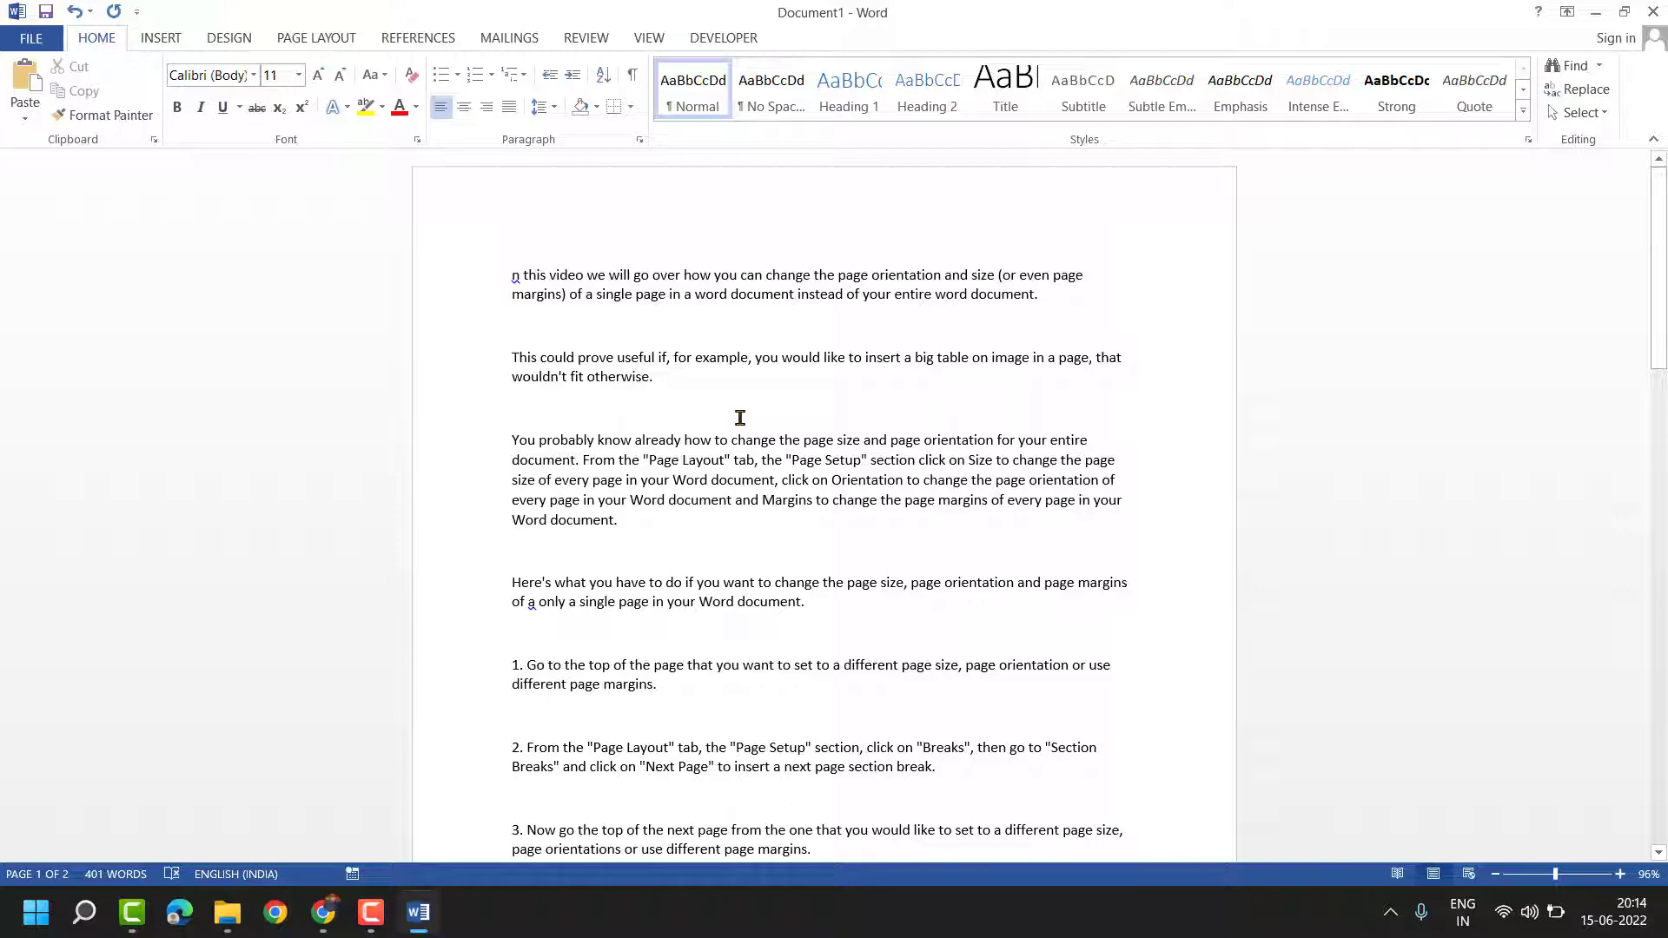
mouse_move(719, 438)
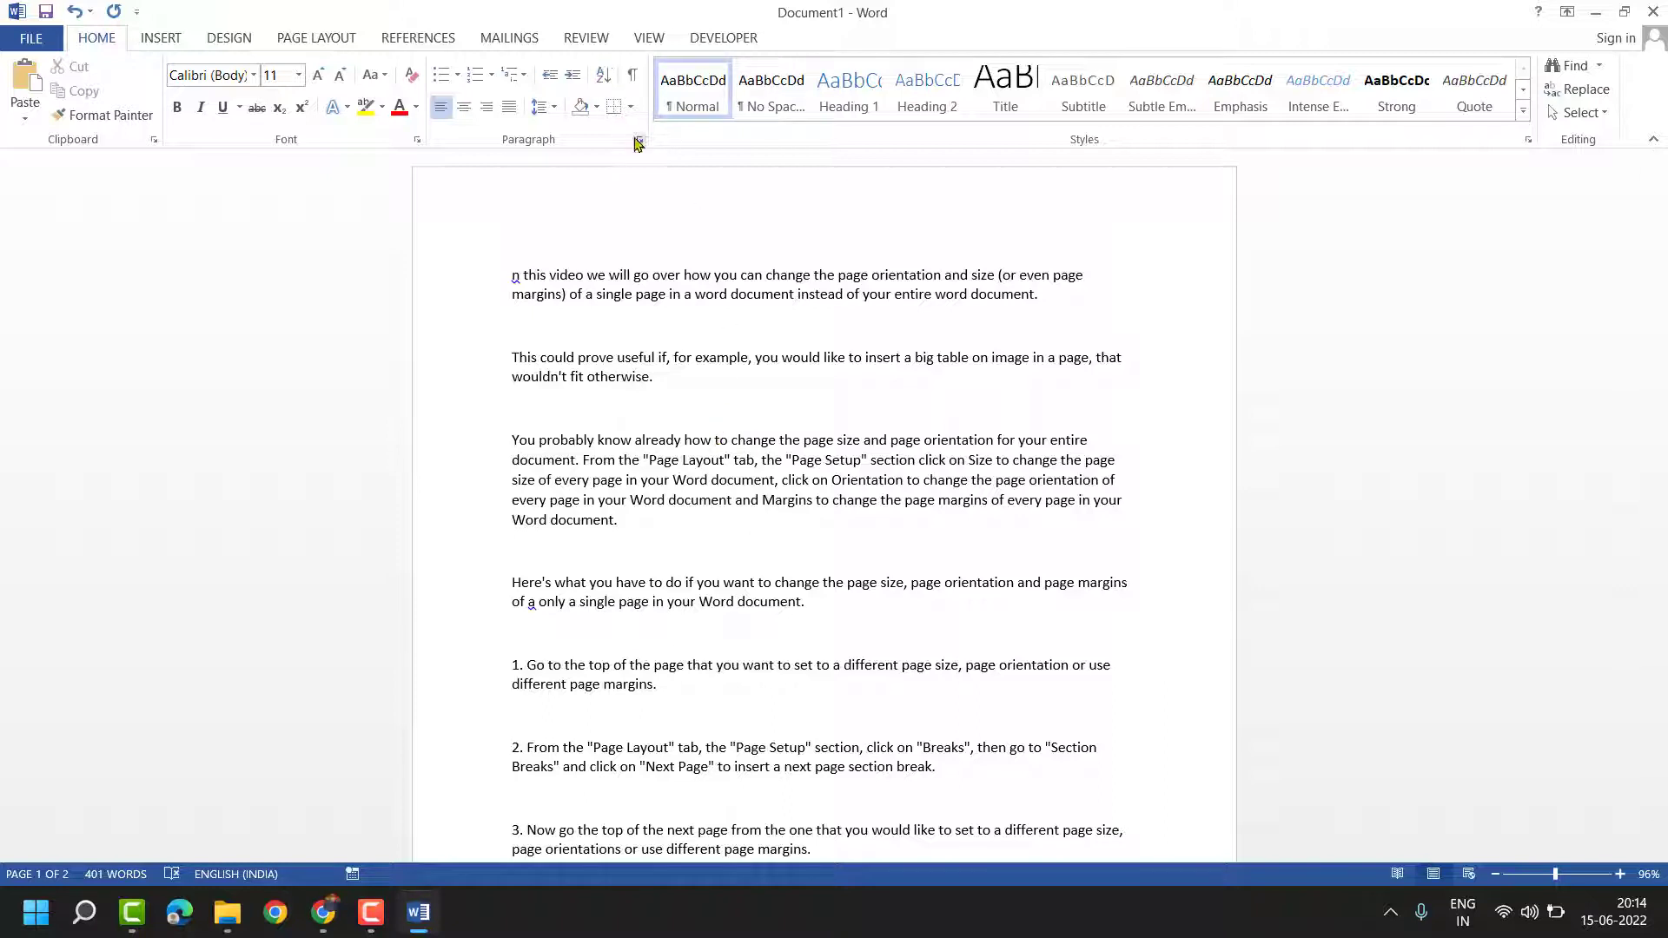
Show the View ribbon with the document still in editing layout.
left_click(649, 36)
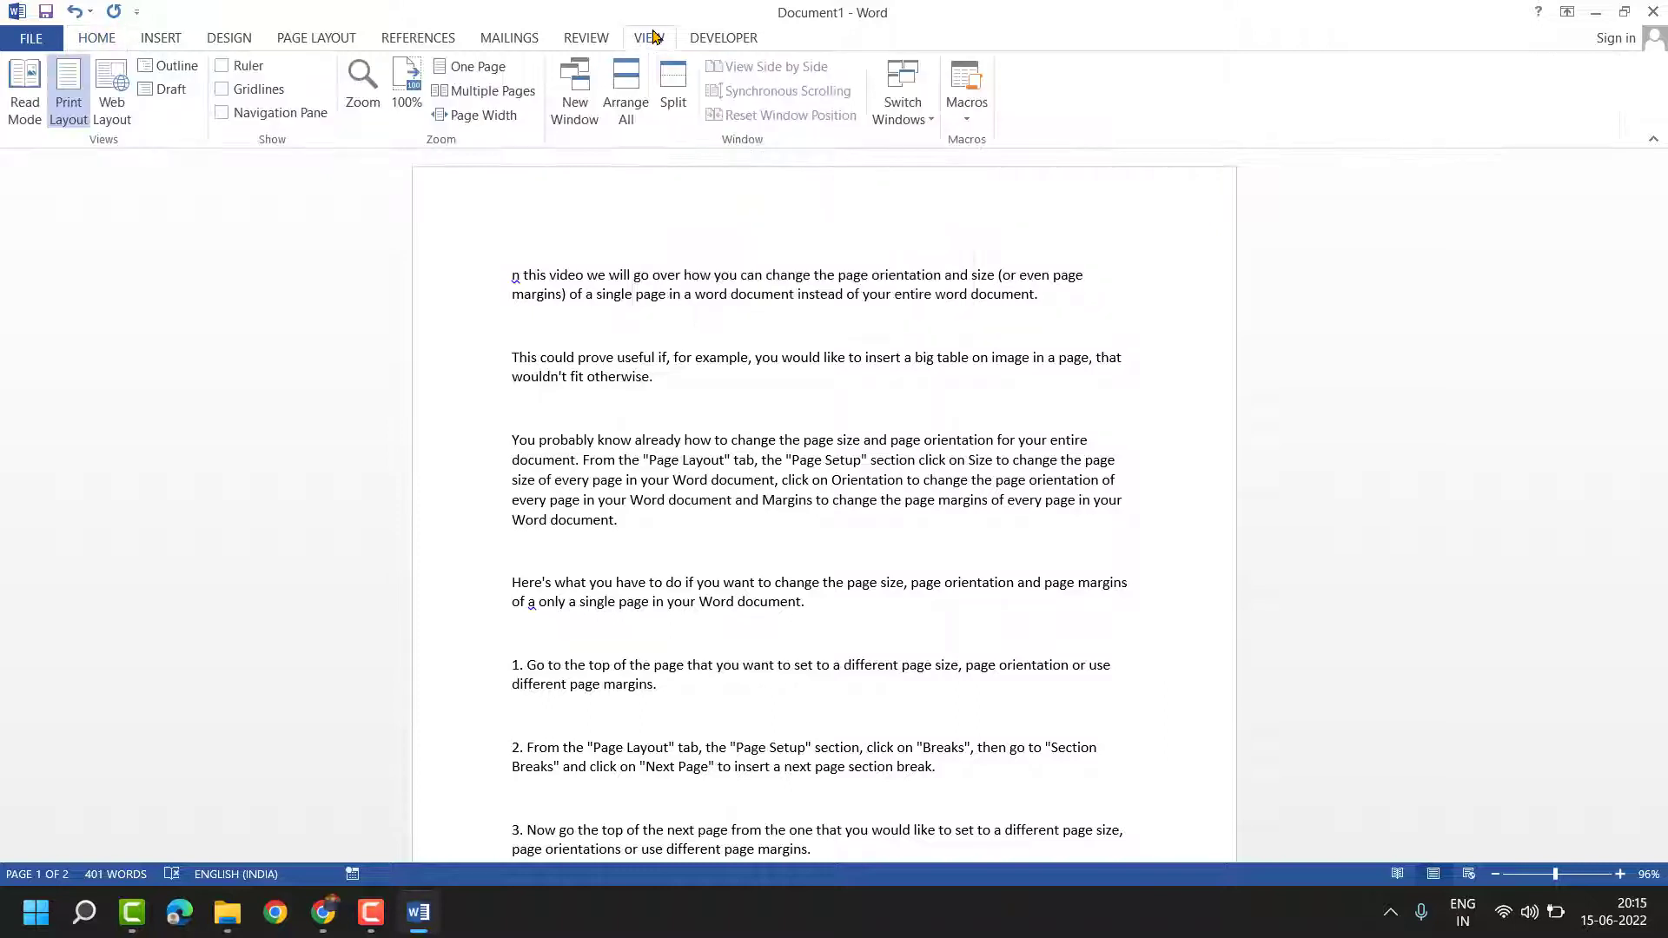
left_click(648, 36)
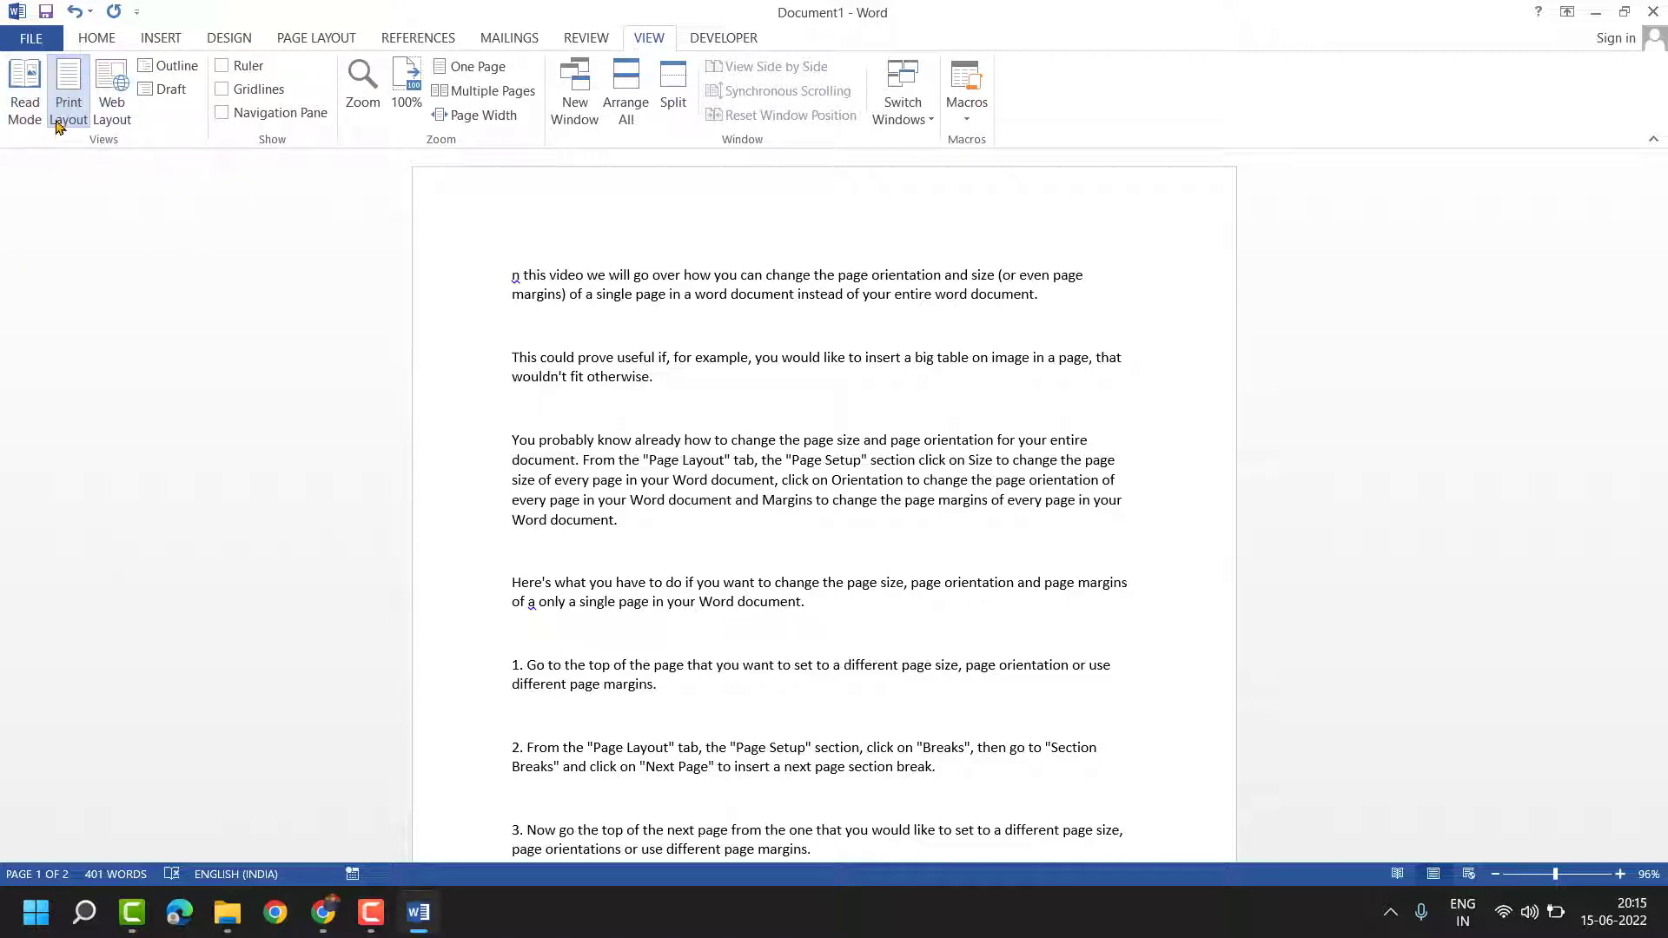
mouse_move(112, 90)
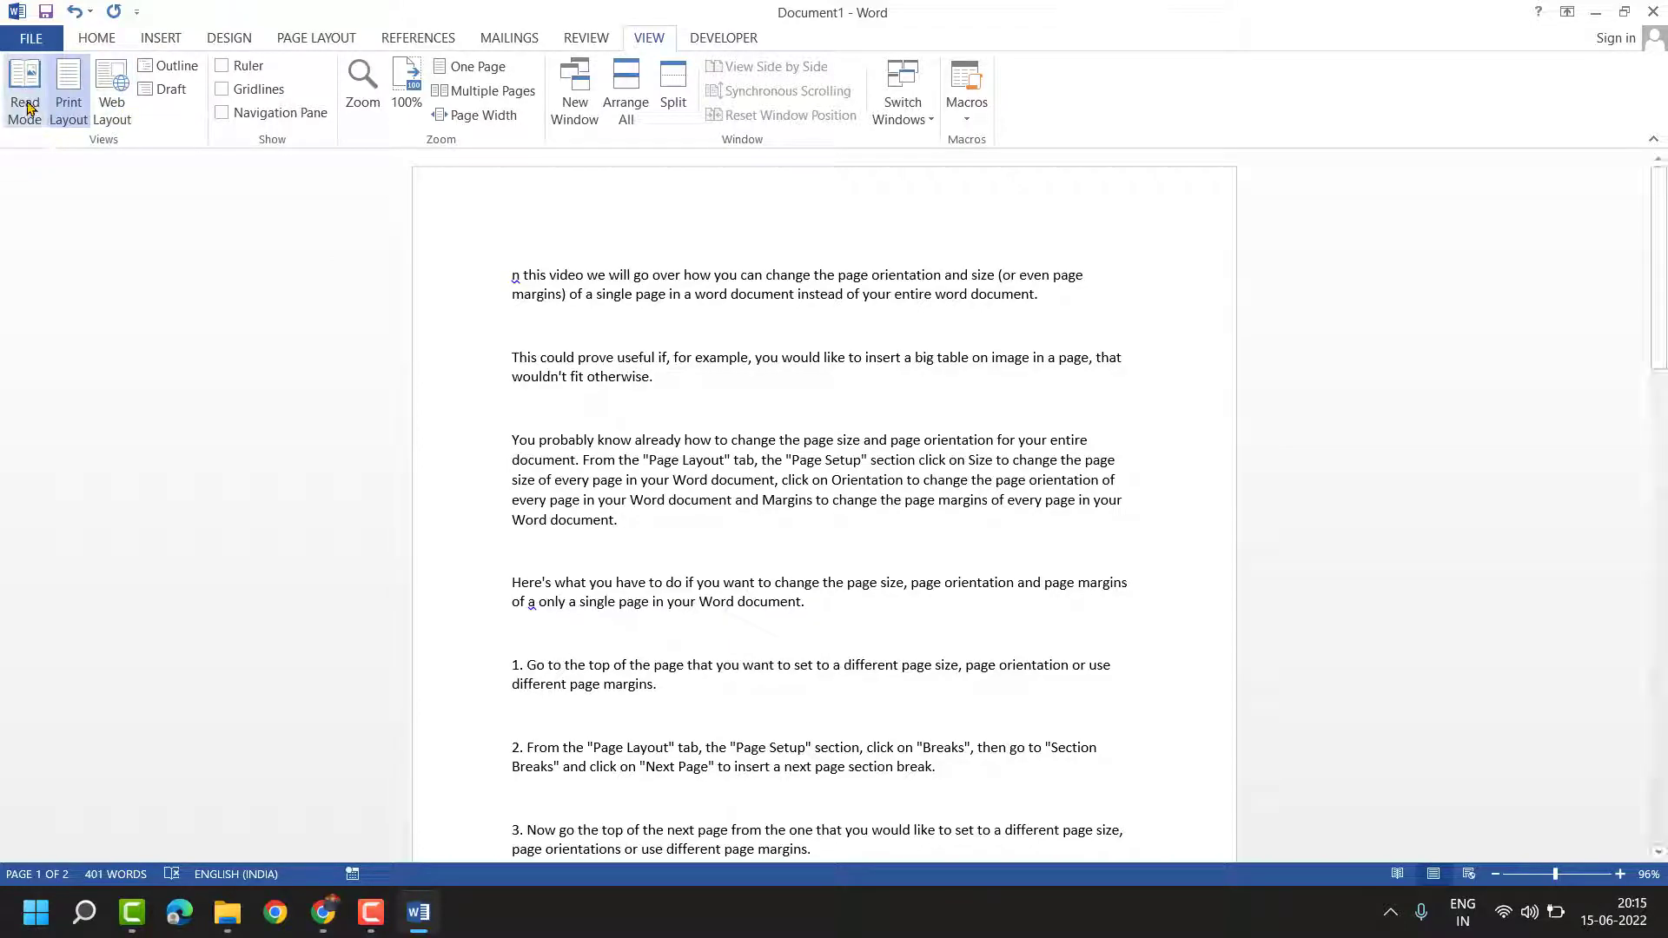
Switch into Read Mode and set its layout to Paper Layout instead of columns.
left_click(22, 101)
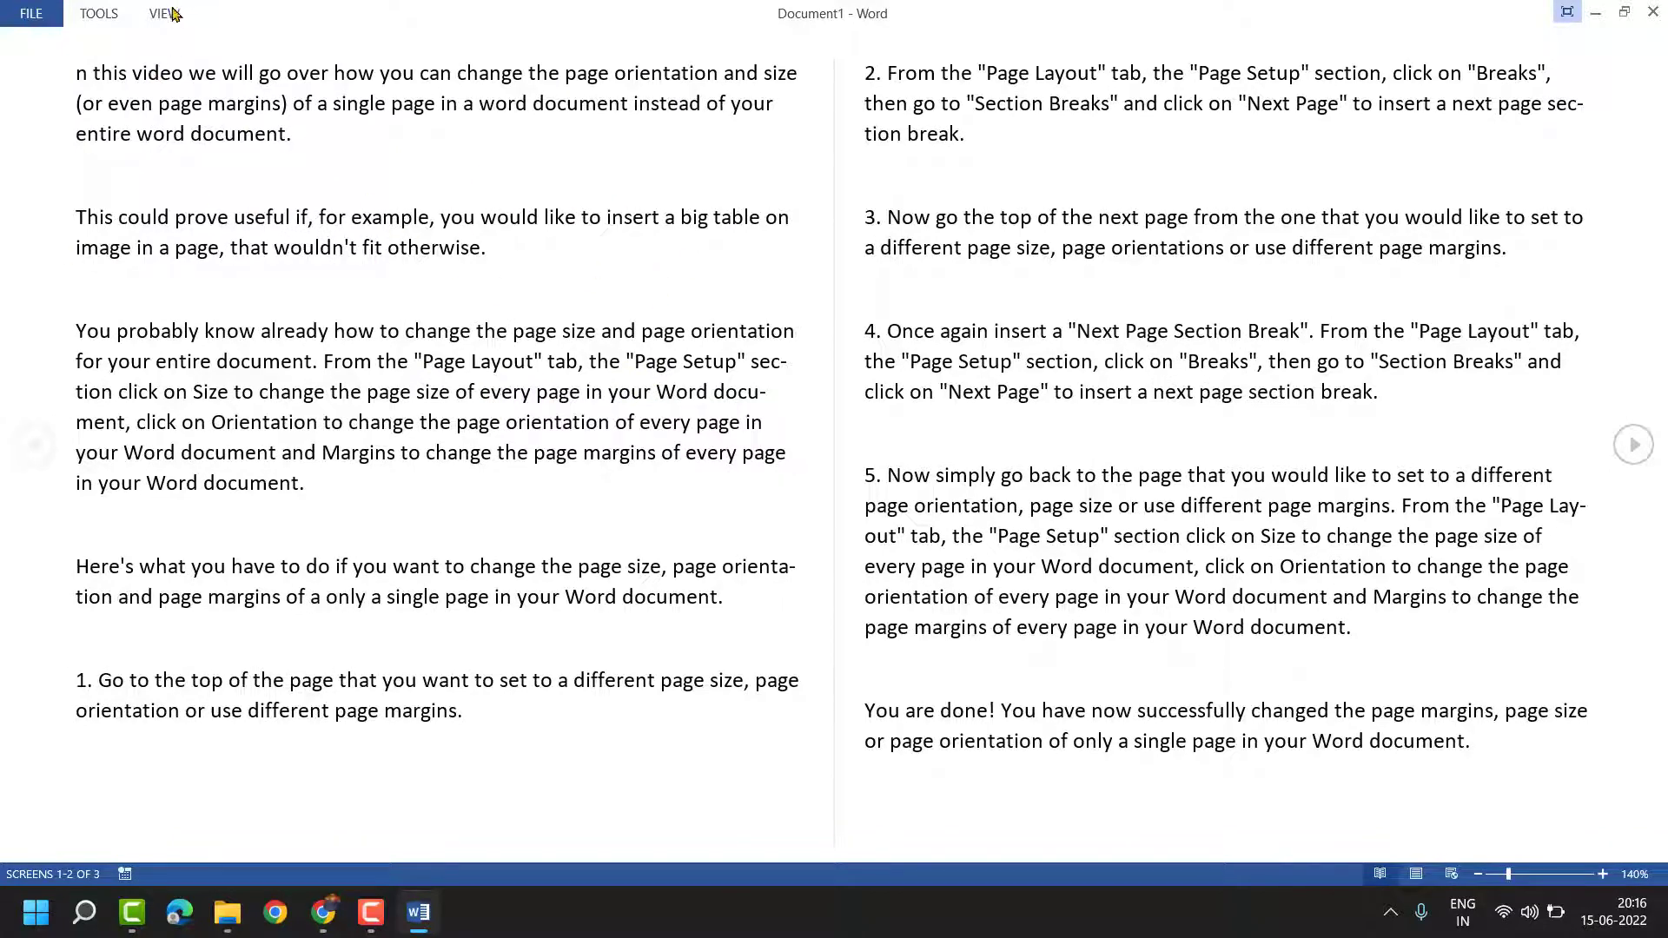
left_click(163, 13)
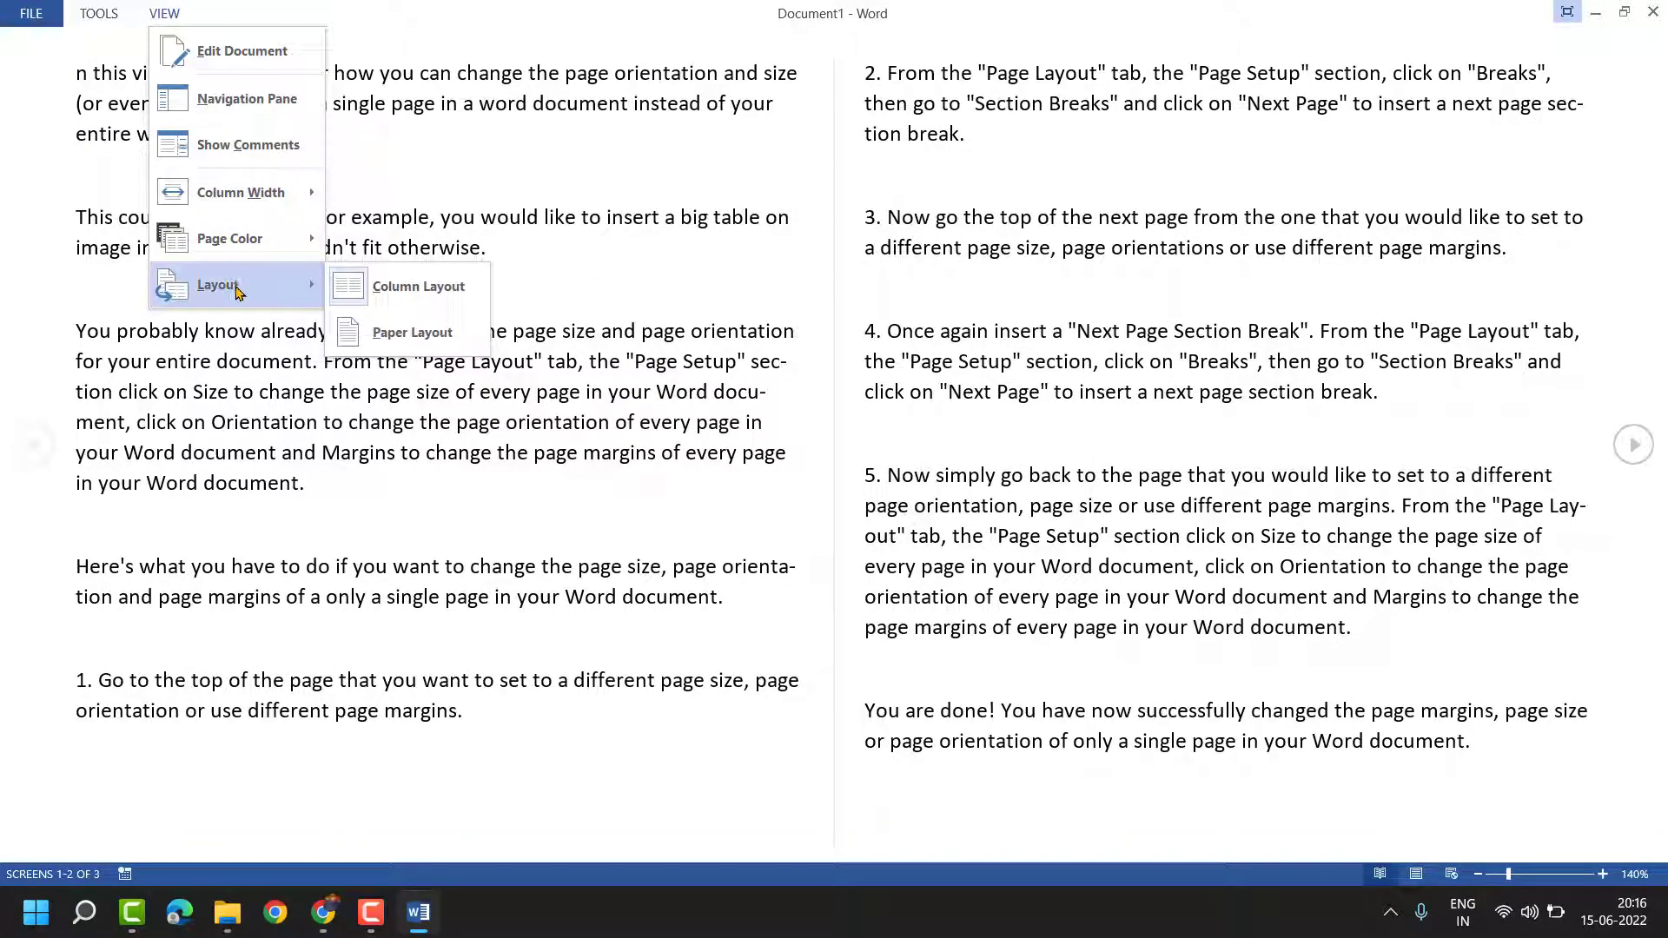
mouse_move(419, 287)
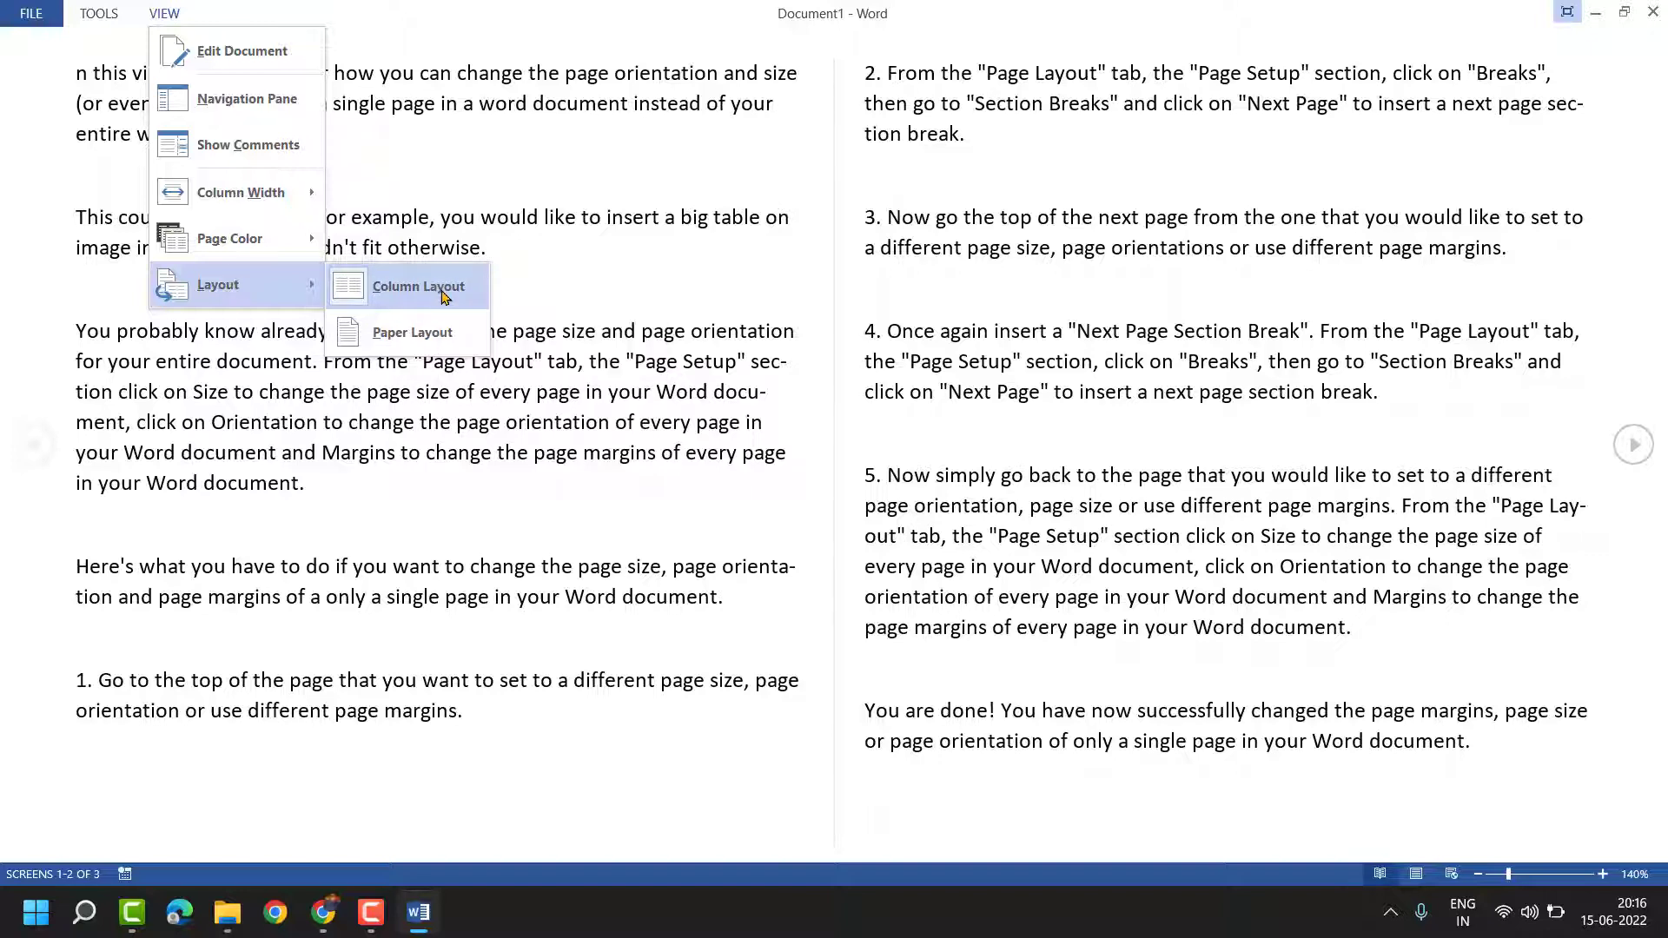
mouse_move(410, 332)
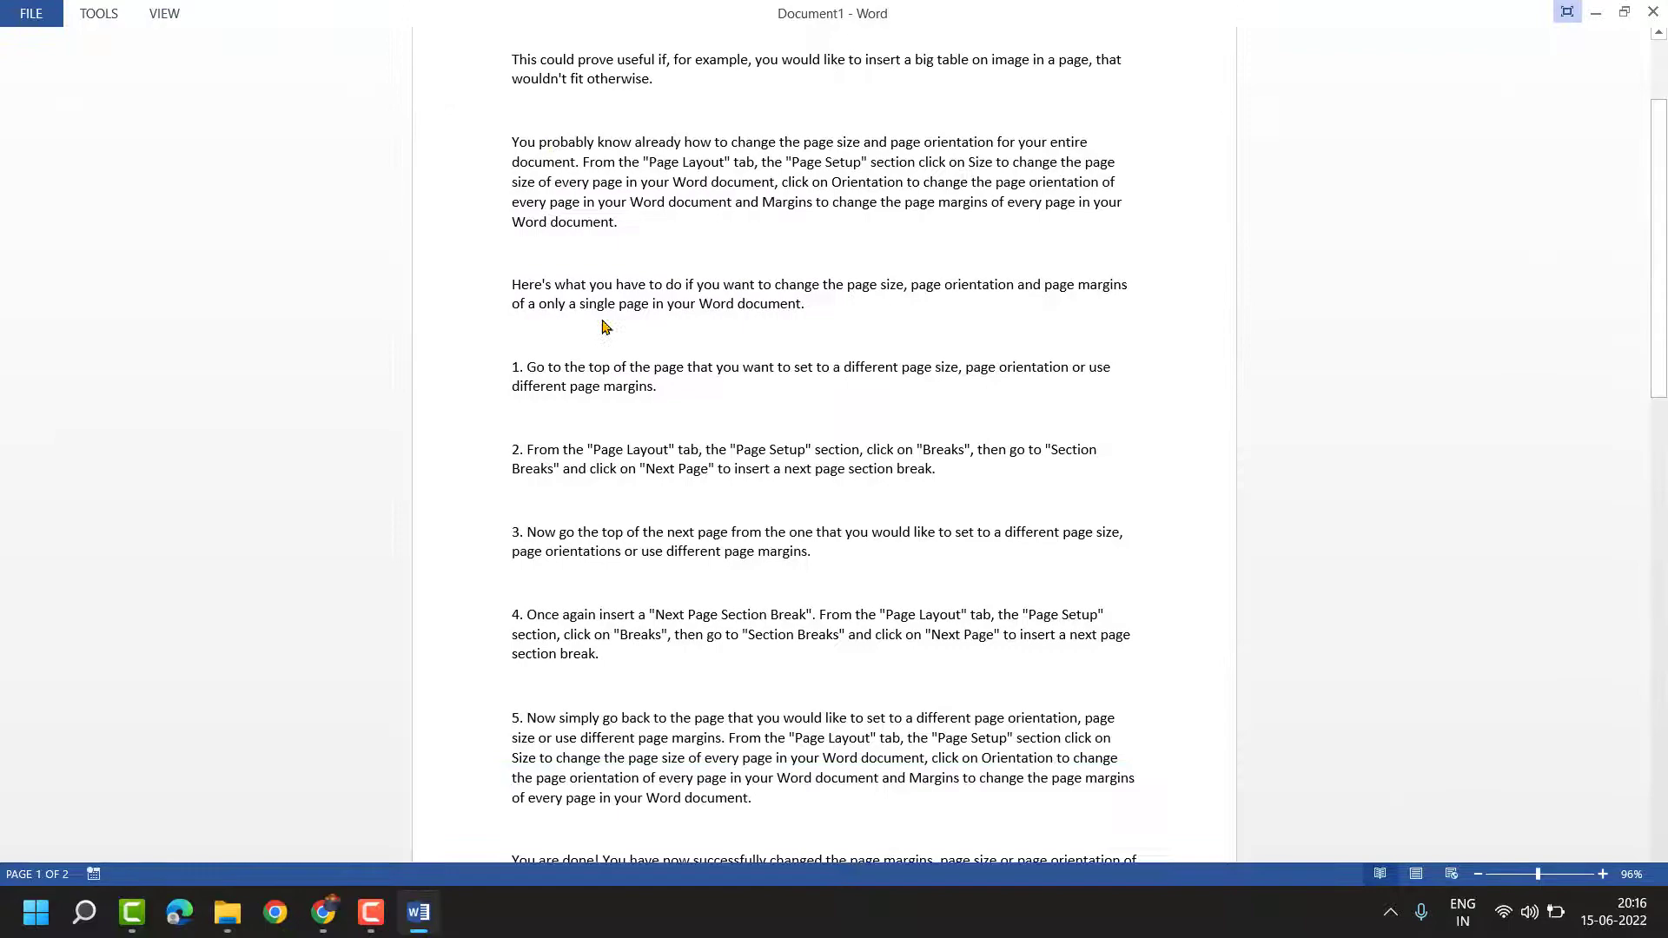
scroll("down", 3)
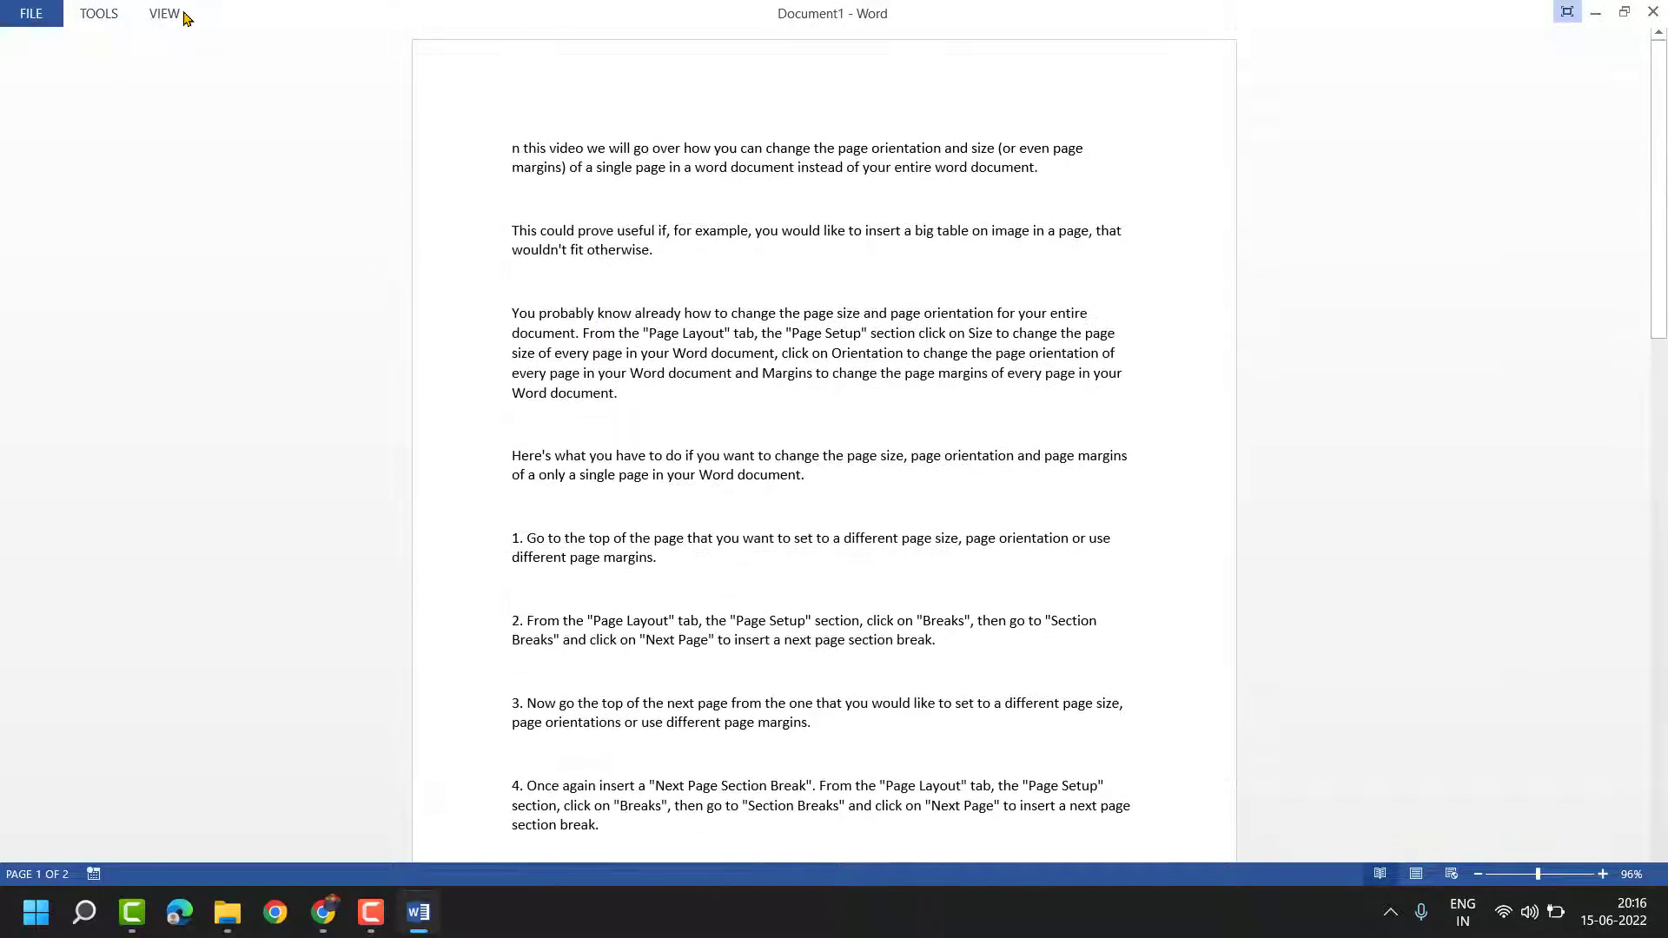
left_click(163, 12)
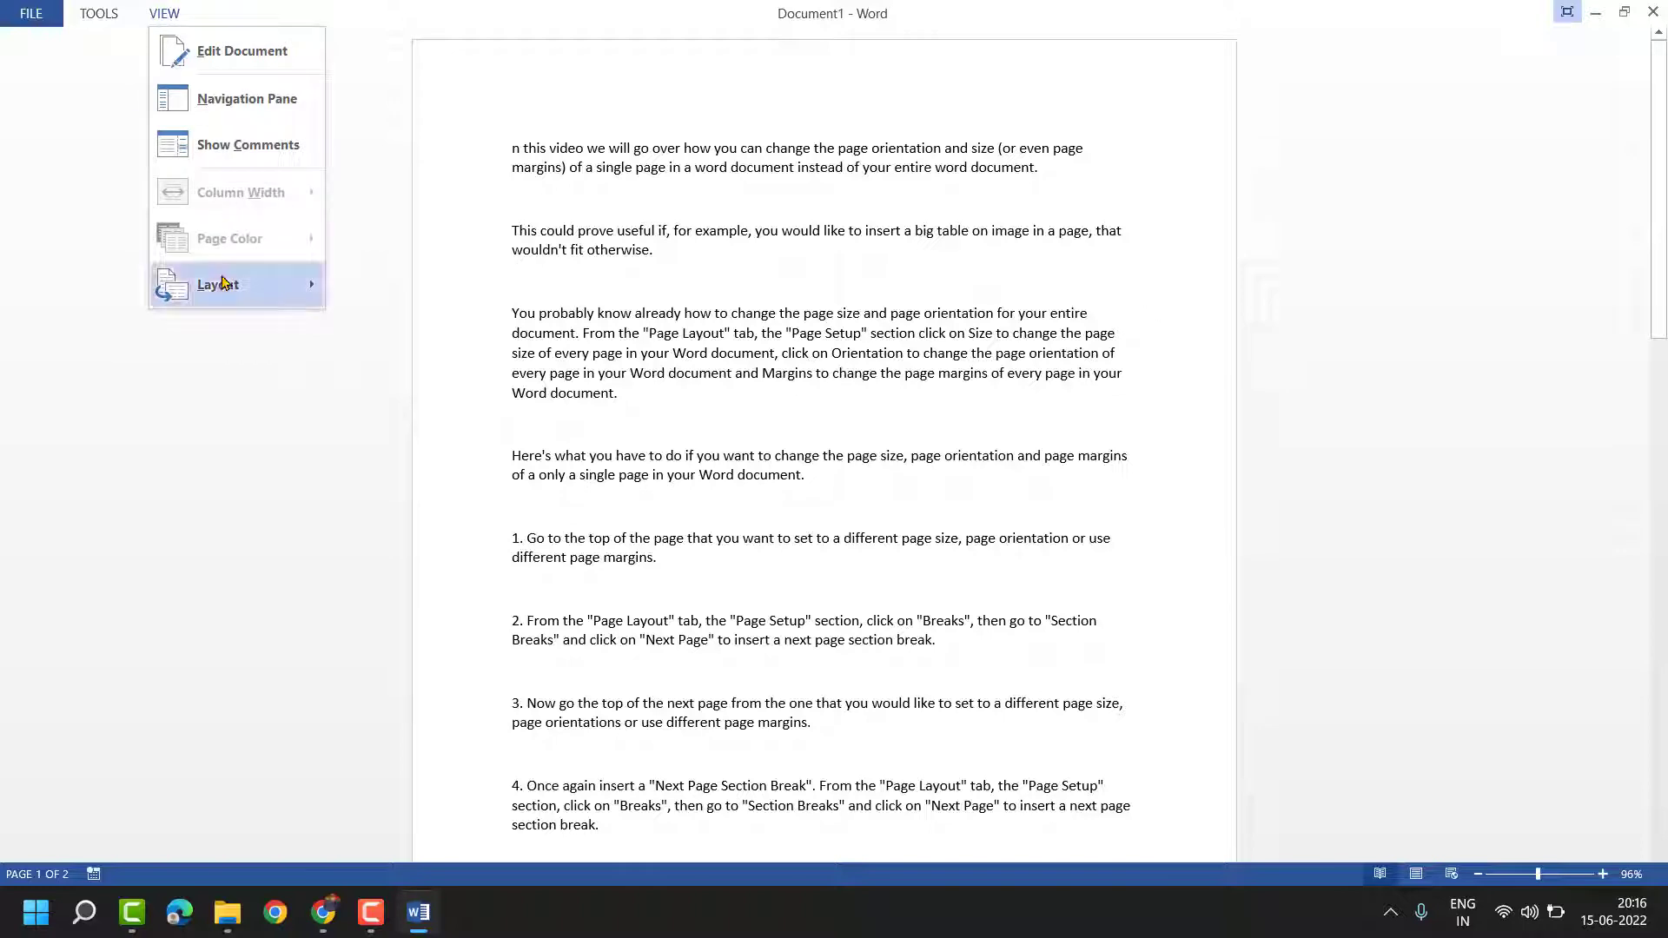
left_click(419, 297)
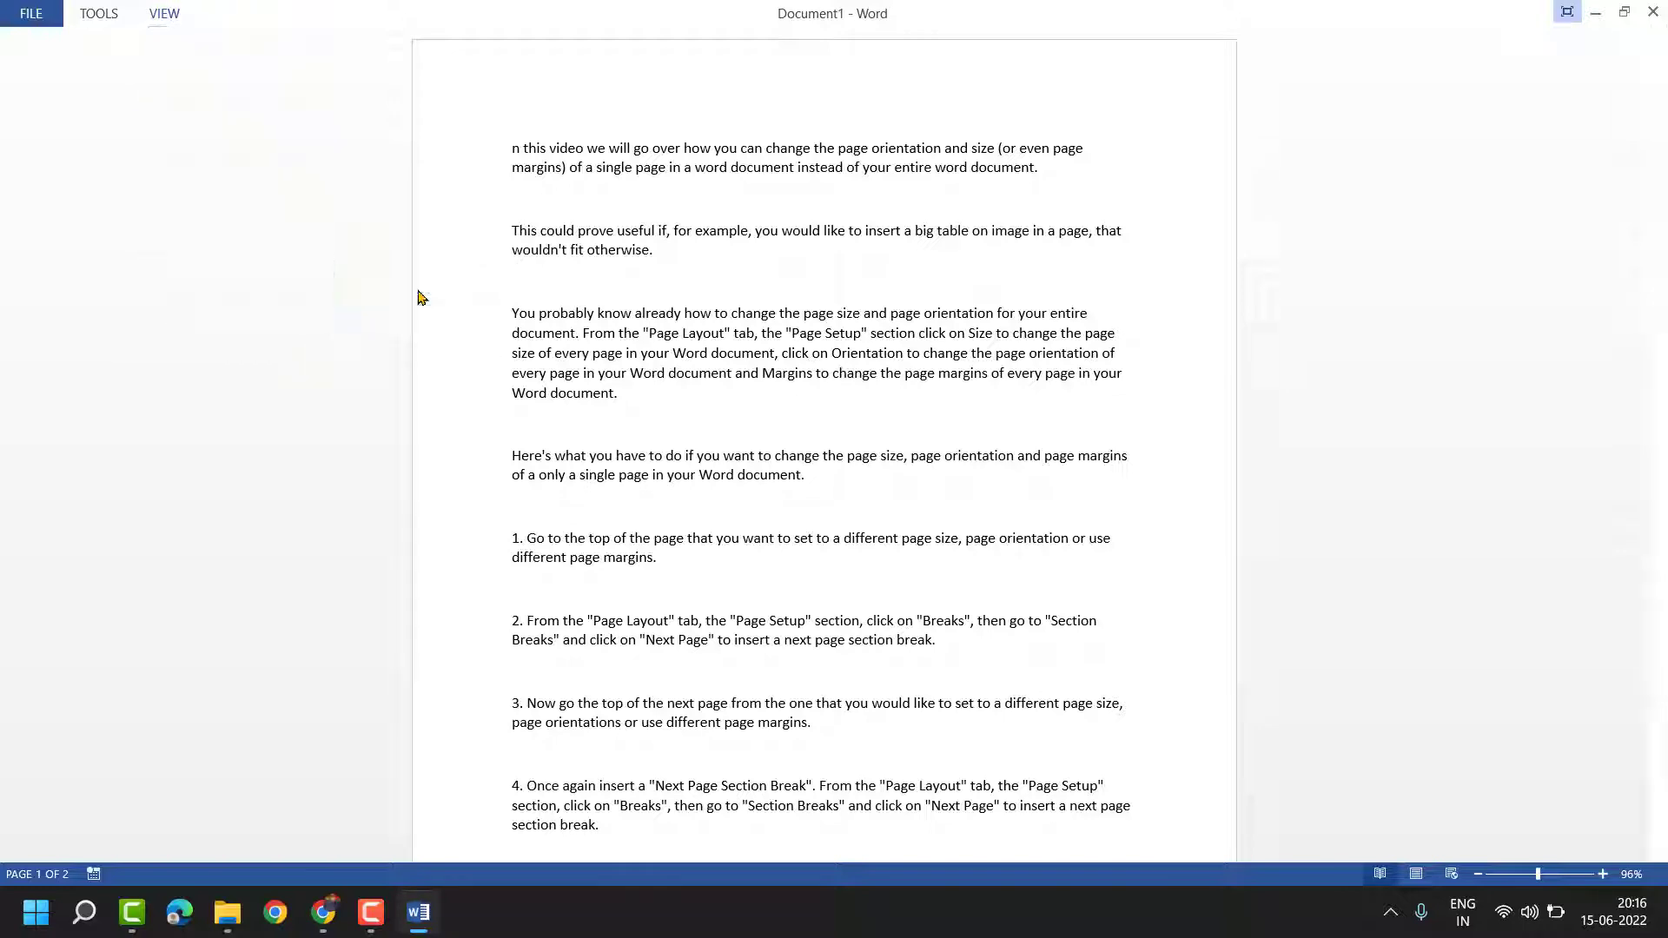
left_click(163, 12)
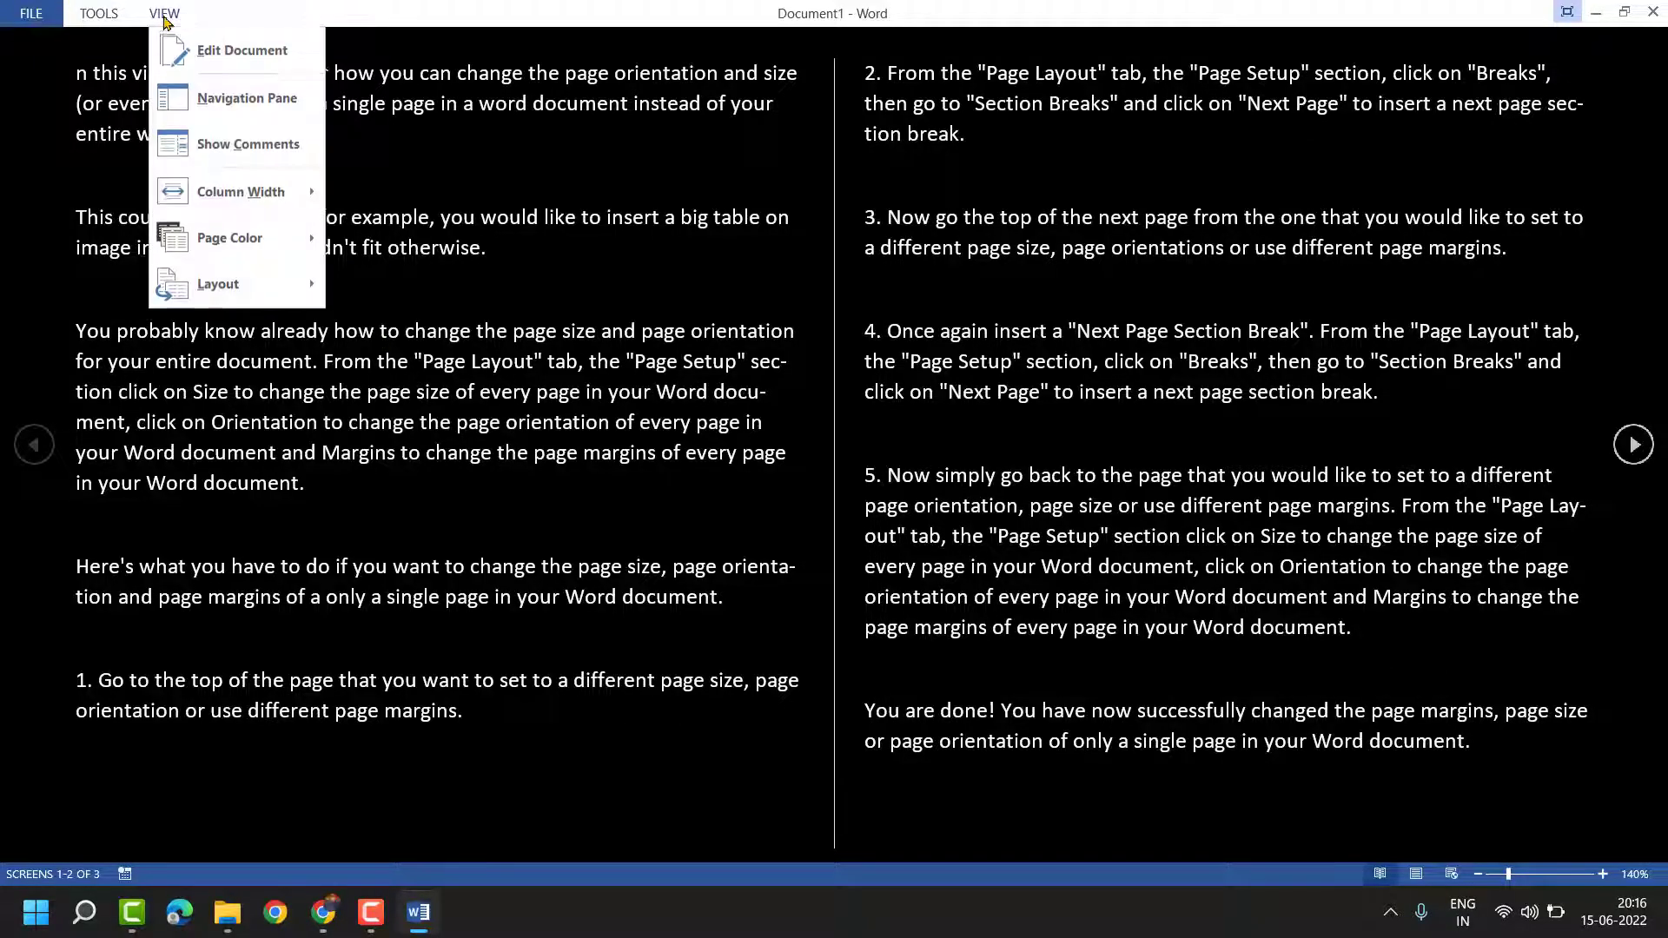
Return Read Mode to Column Layout with Narrow column width, briefly showing the Navigation Pane.
left_click(377, 297)
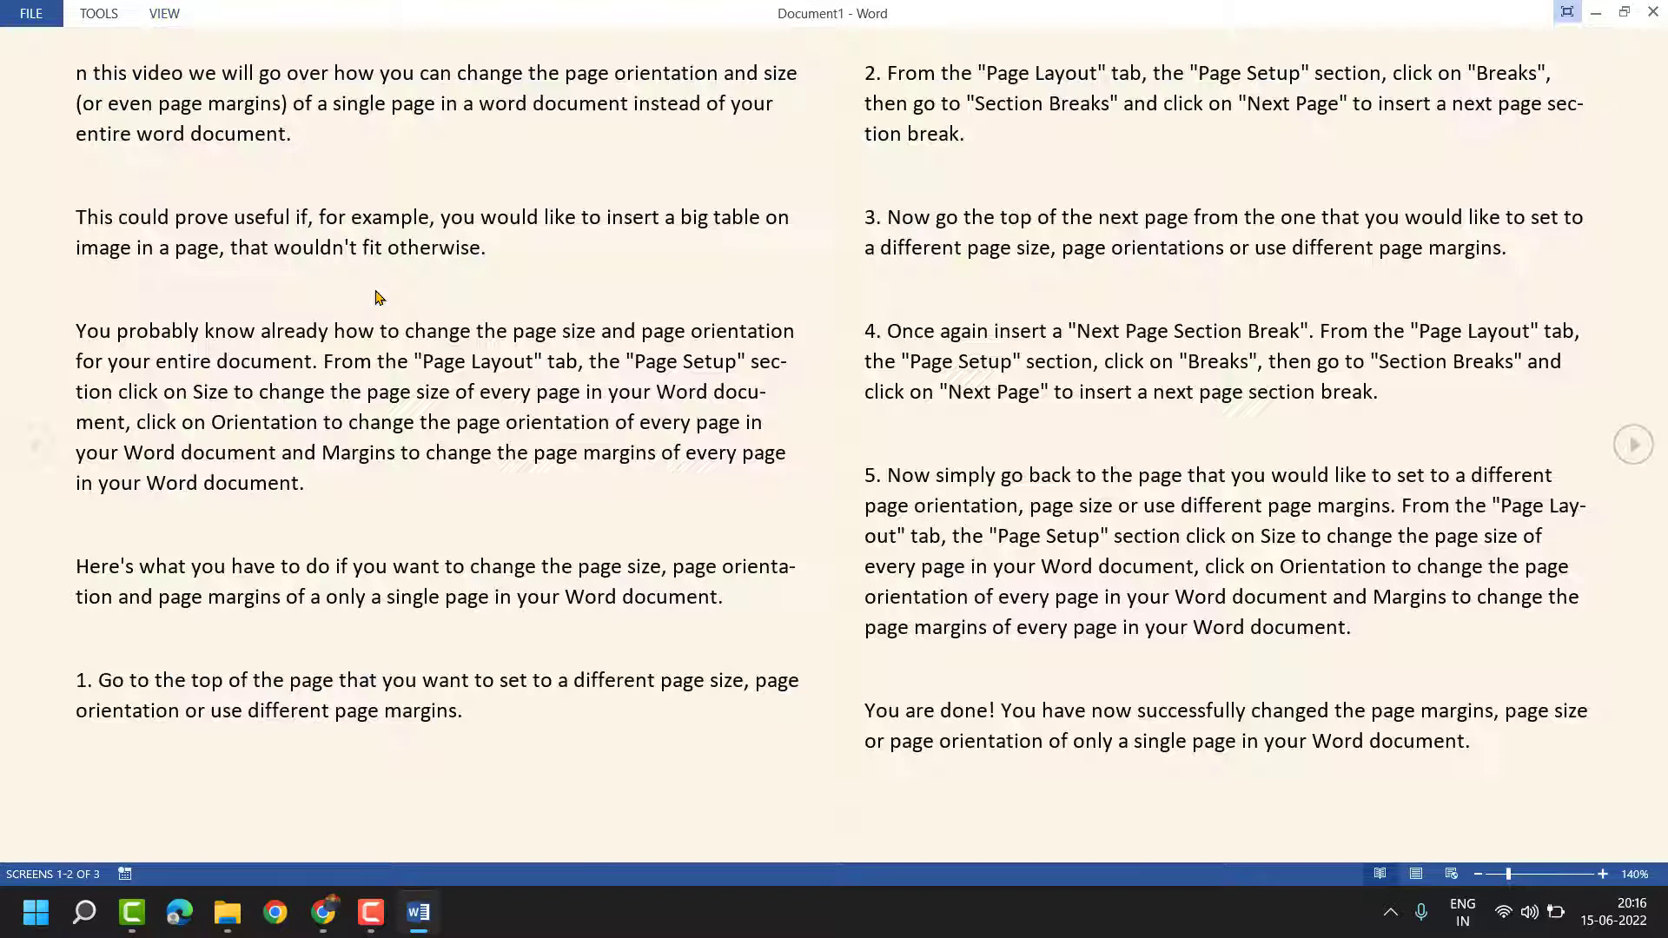
left_click(163, 13)
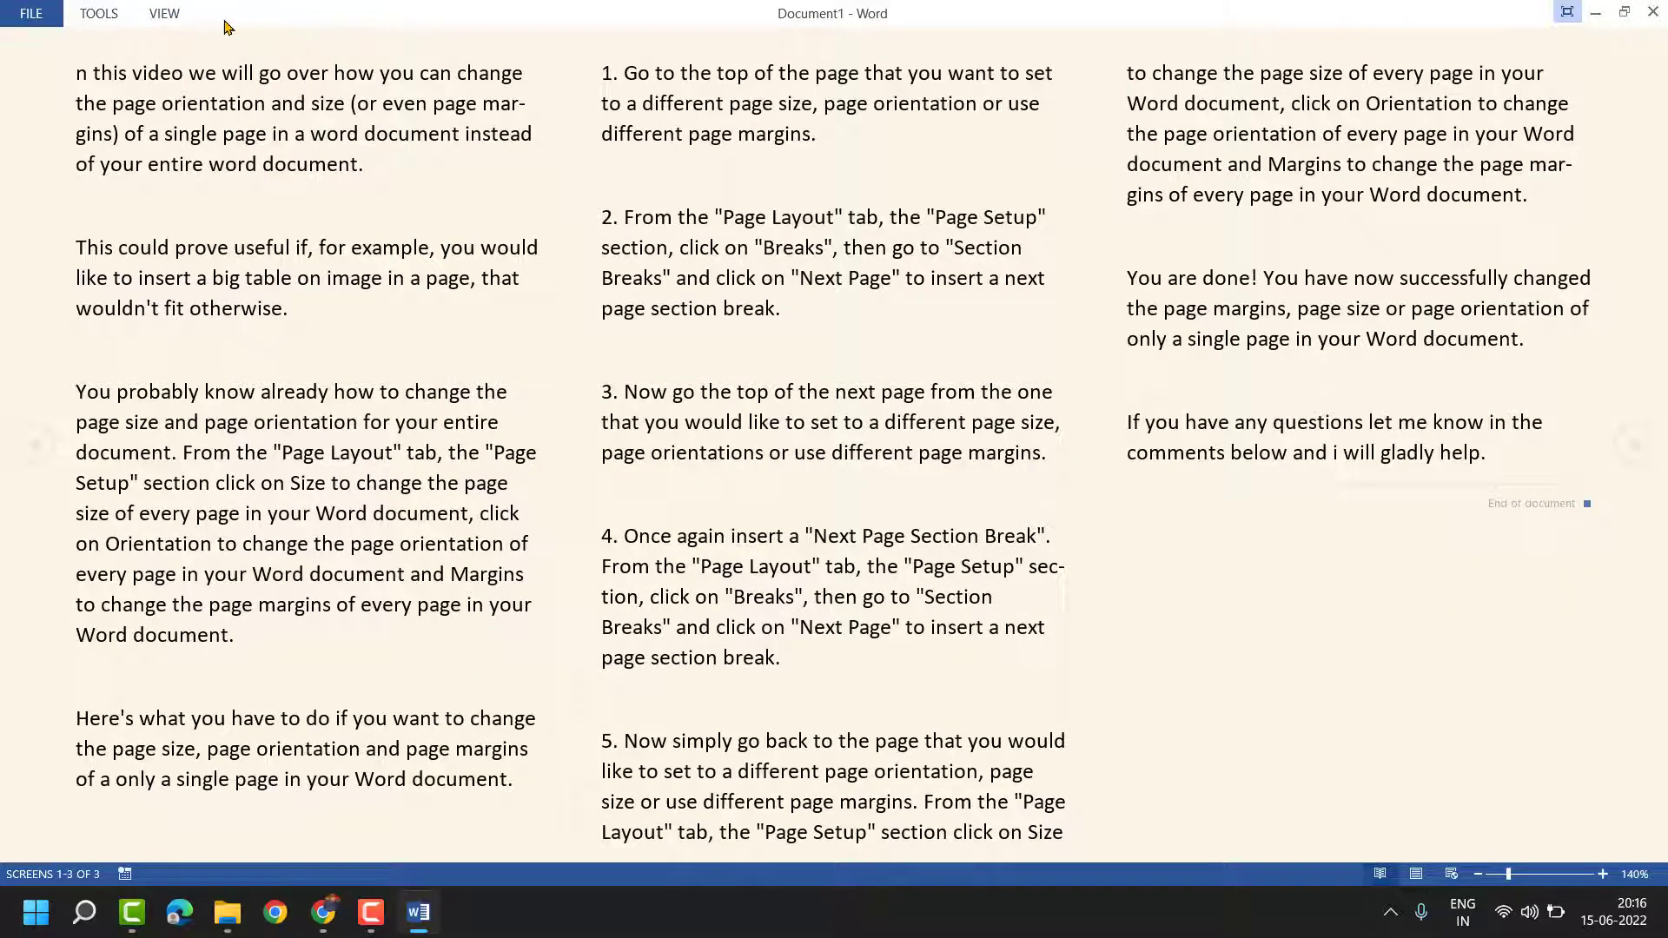
left_click(164, 12)
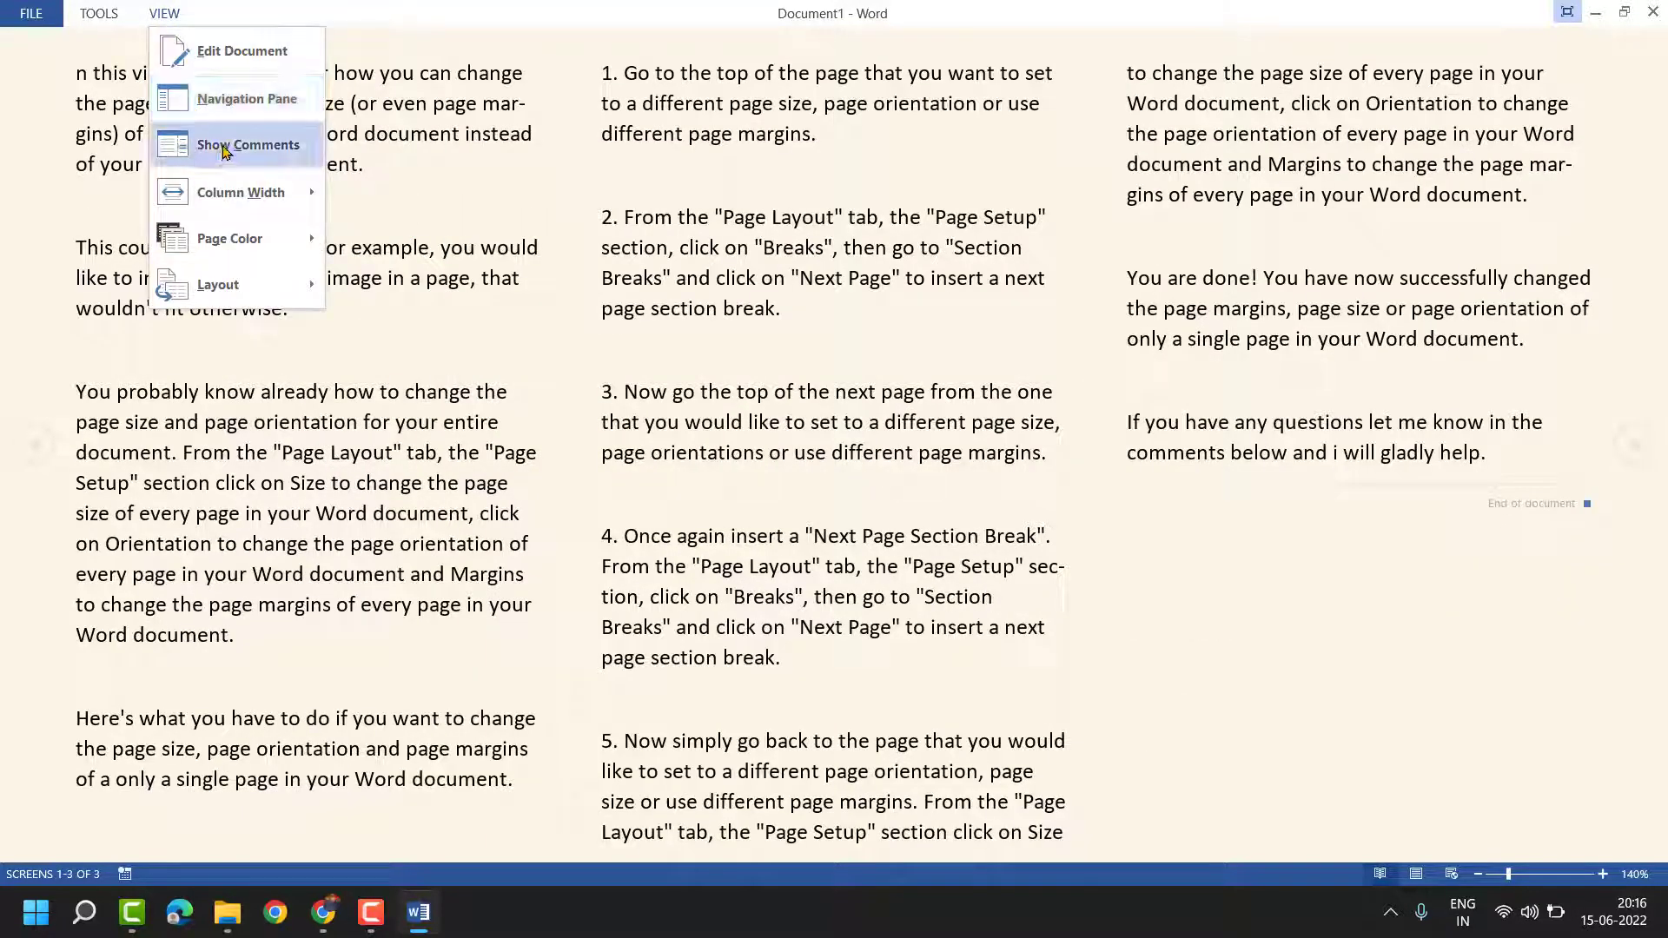
mouse_move(245, 97)
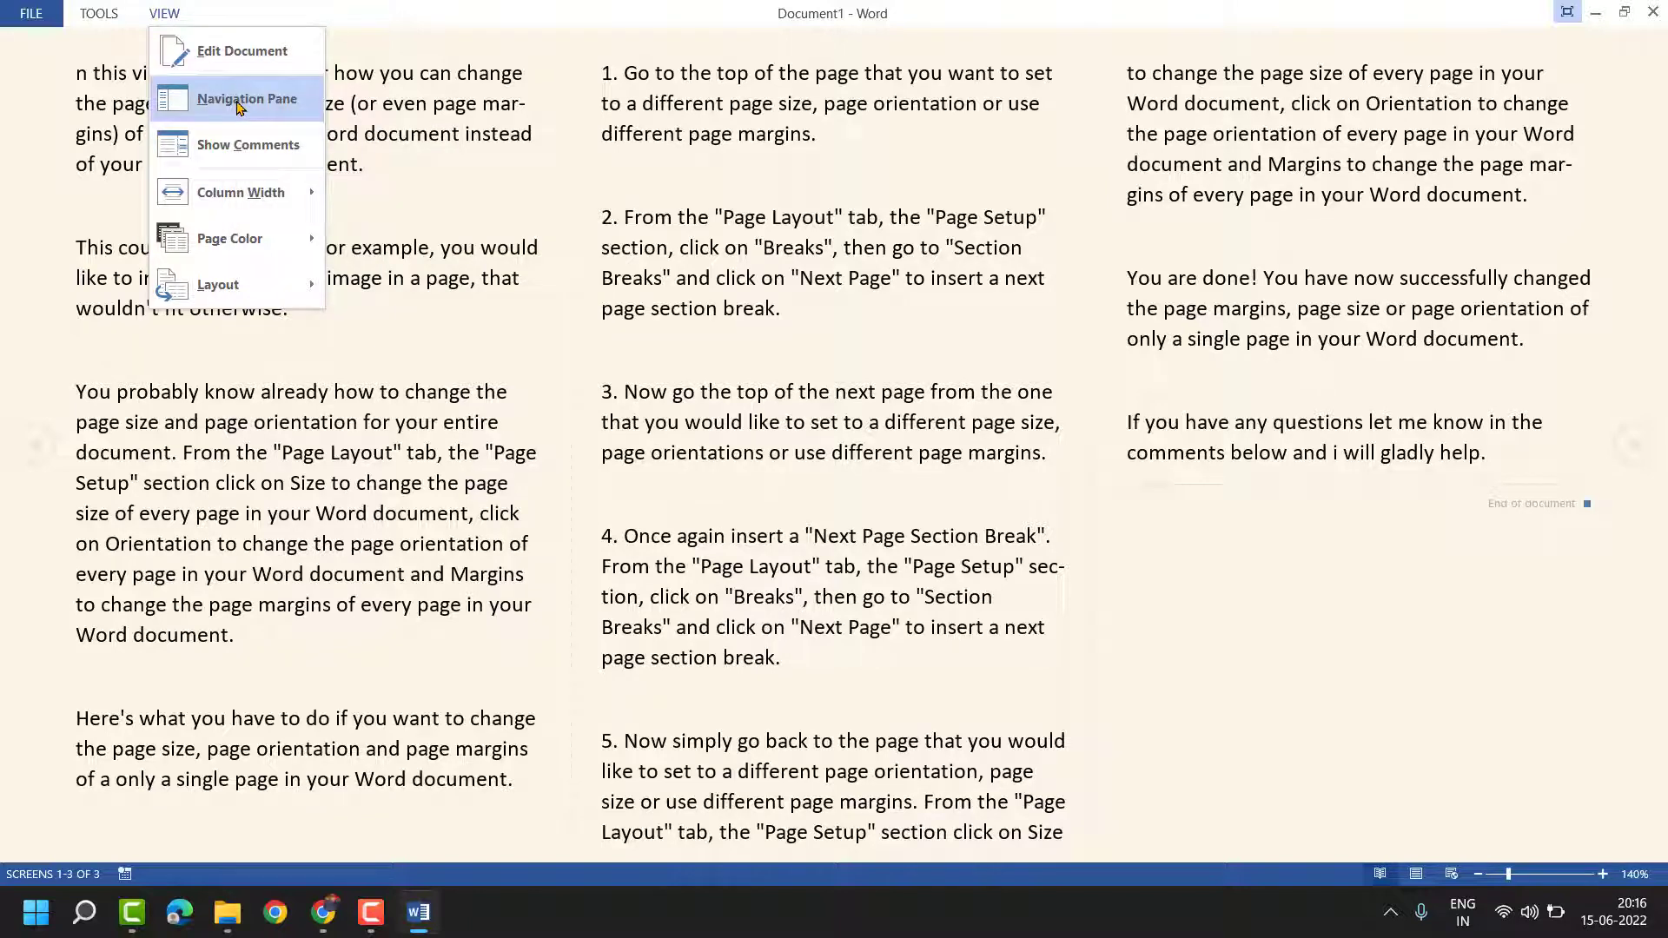
left_click(249, 97)
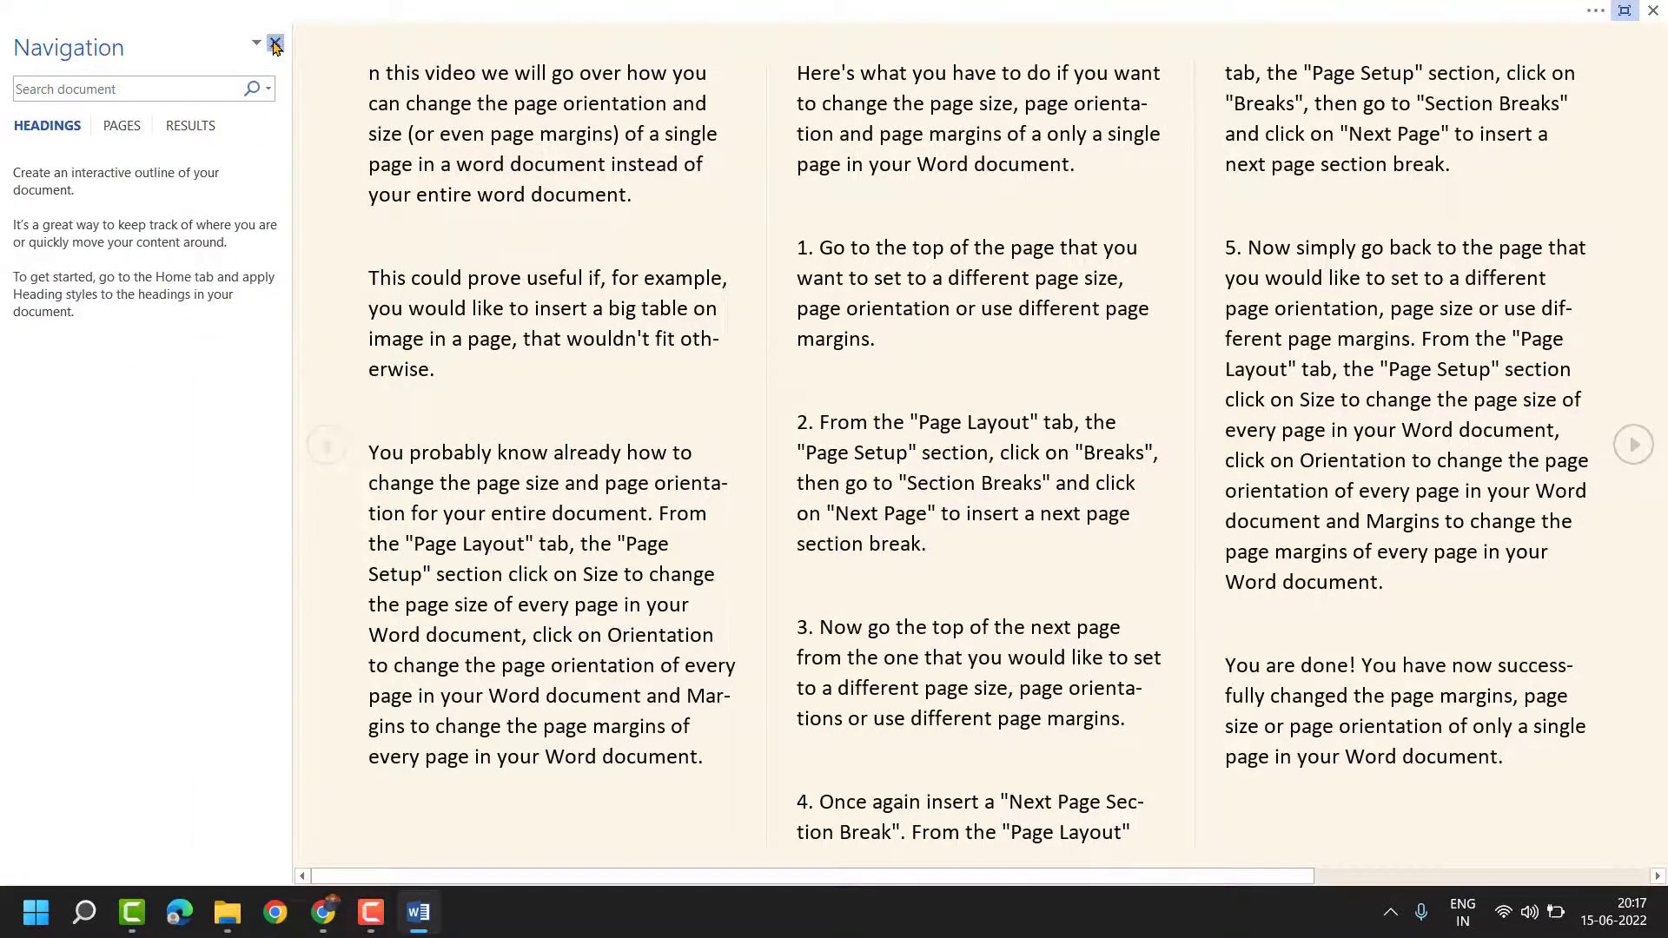
left_click(274, 44)
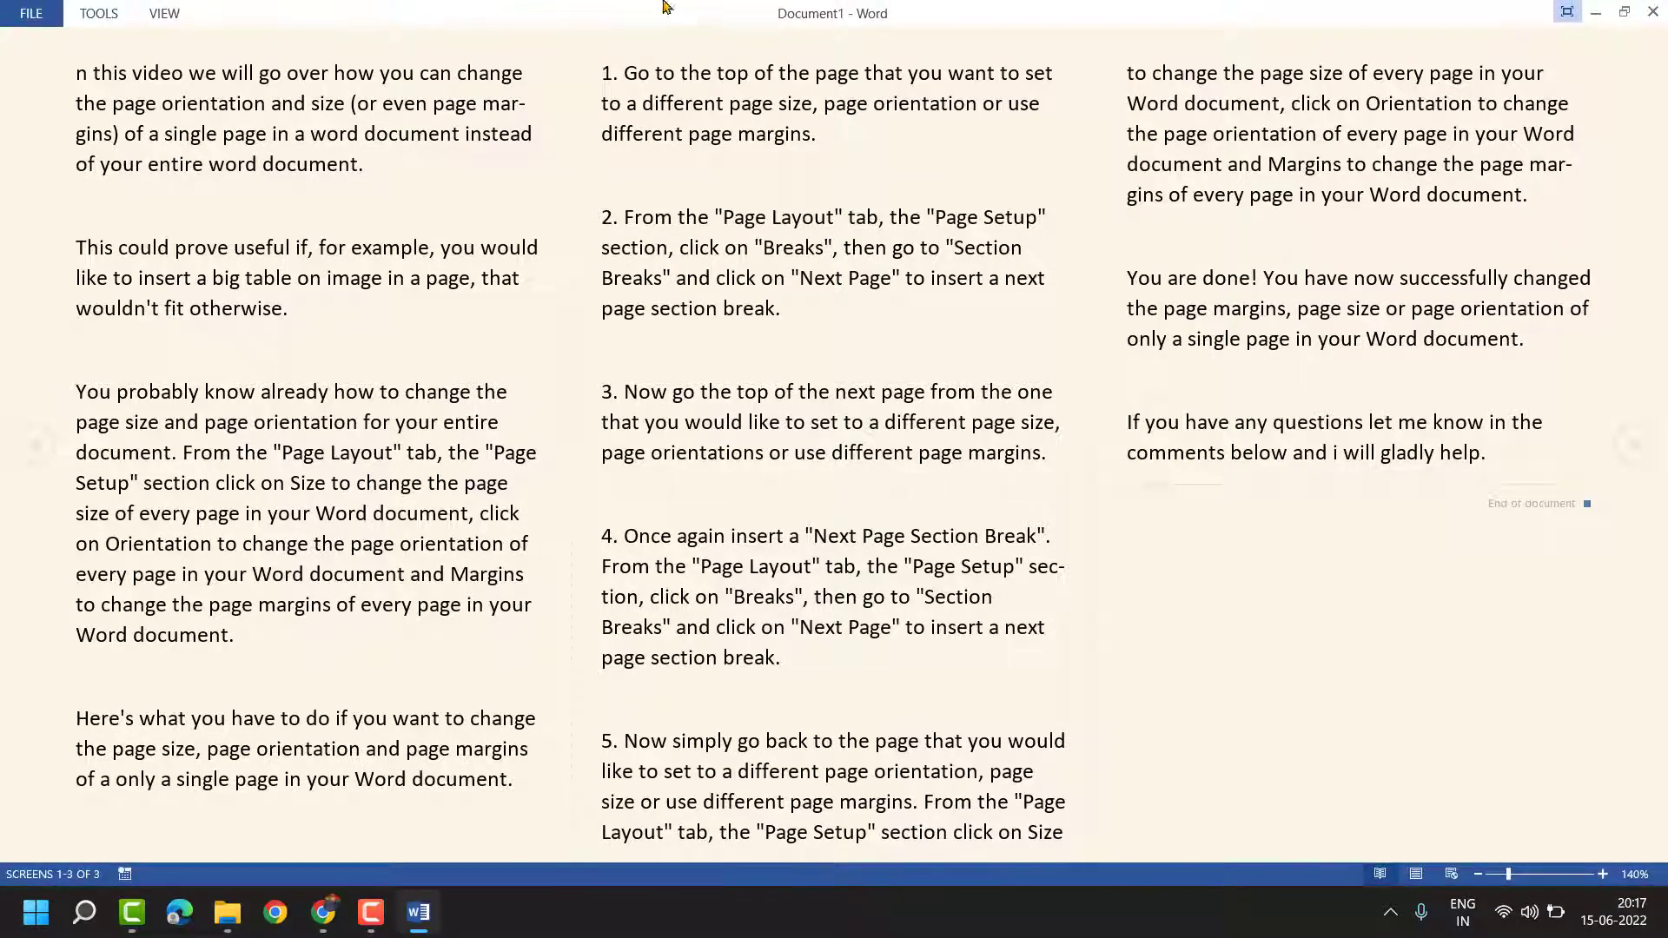
Use Edit Document to leave Read Mode for the editable Print Layout view.
left_click(98, 12)
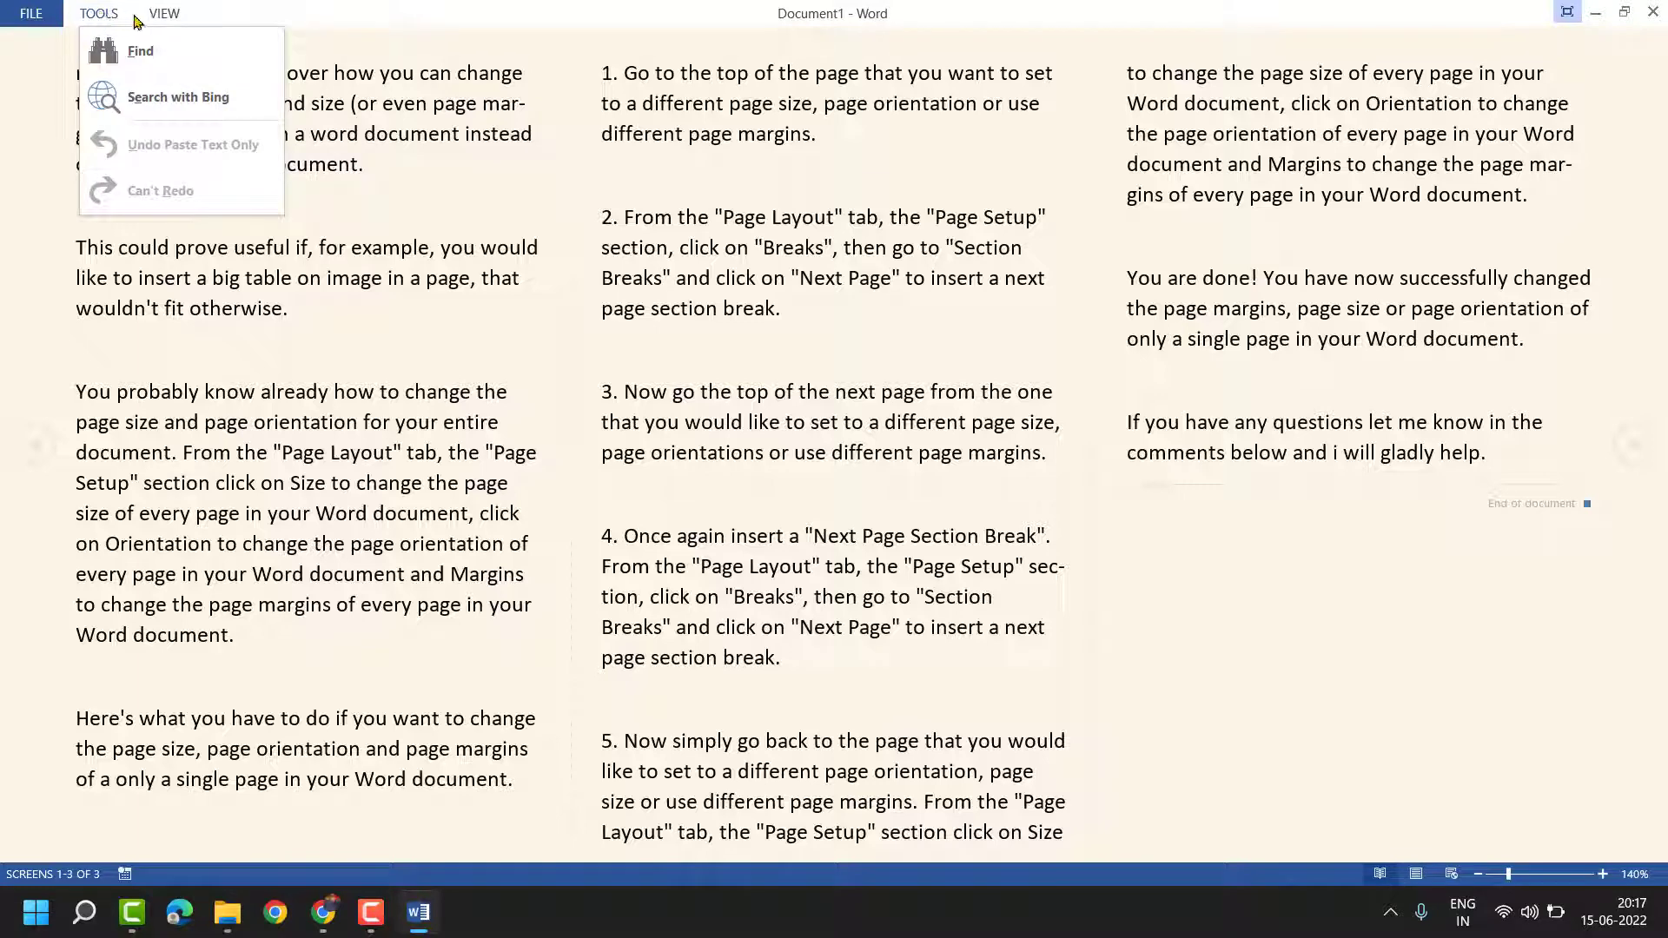
left_click(164, 12)
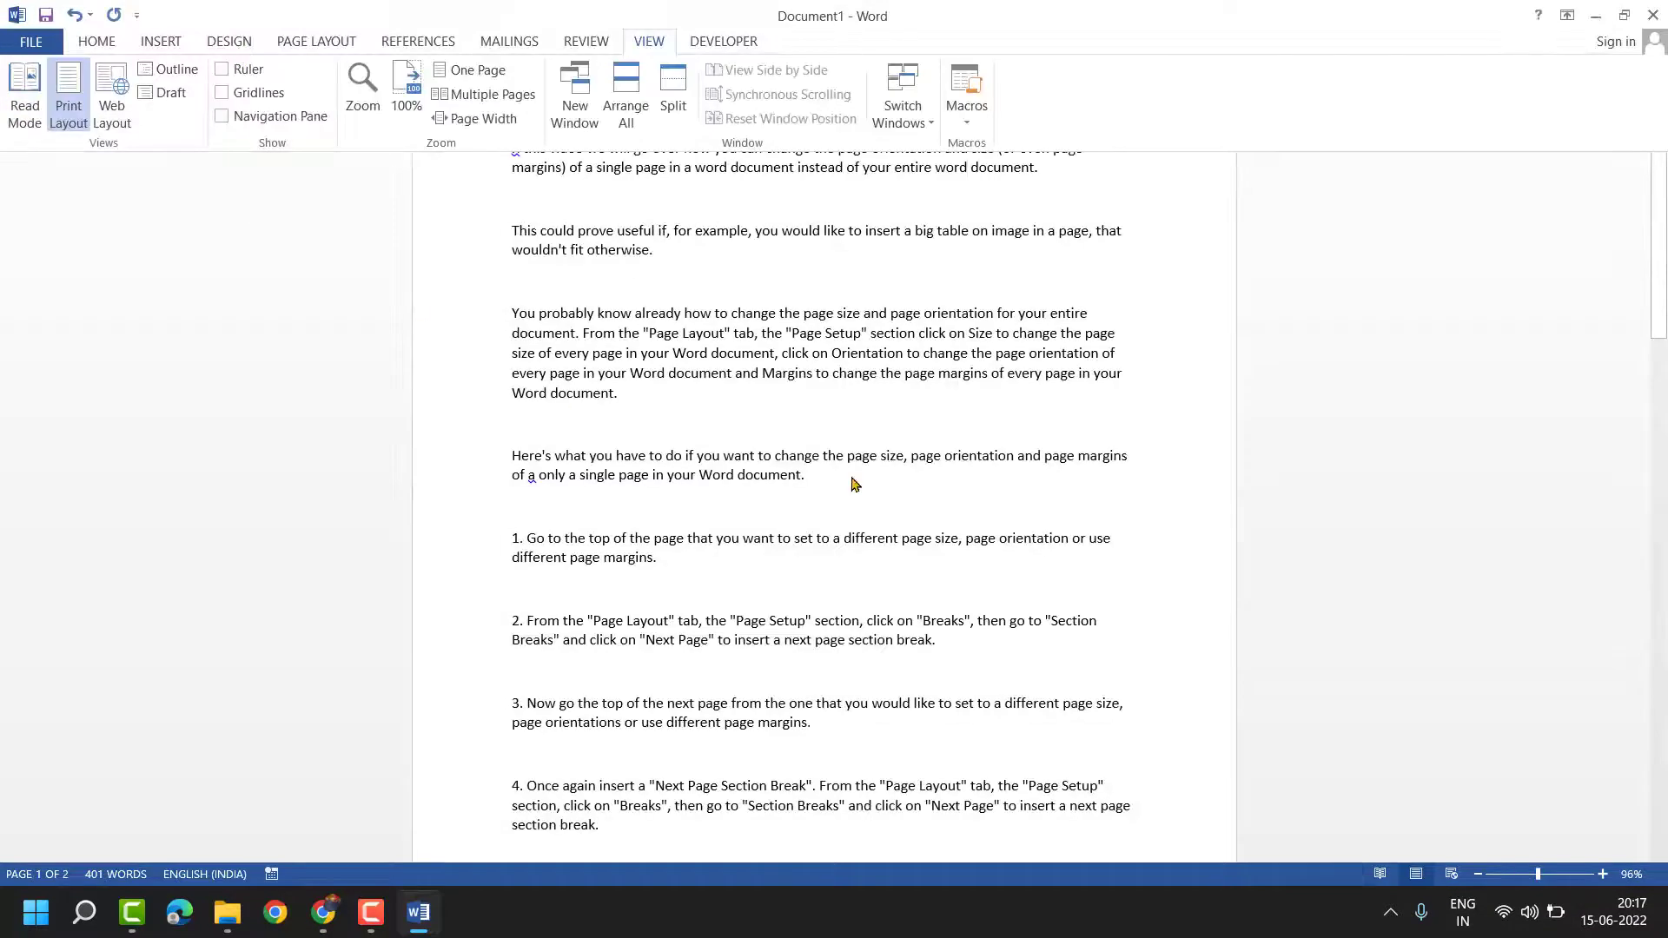
mouse_move(832, 460)
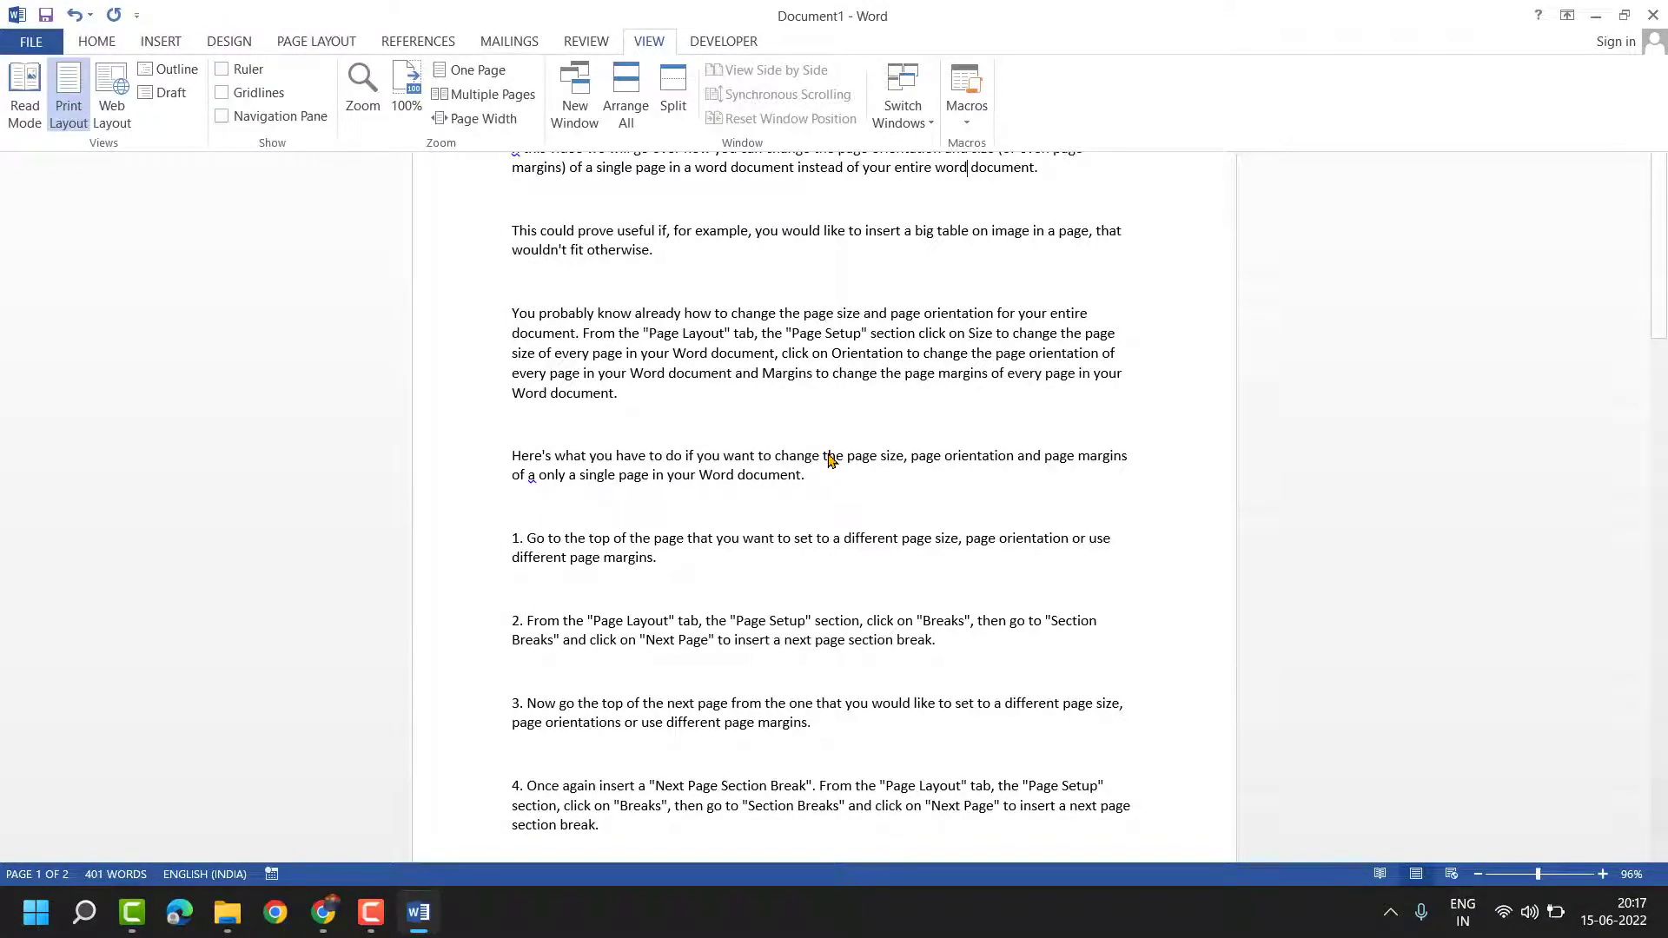
mouse_move(773, 619)
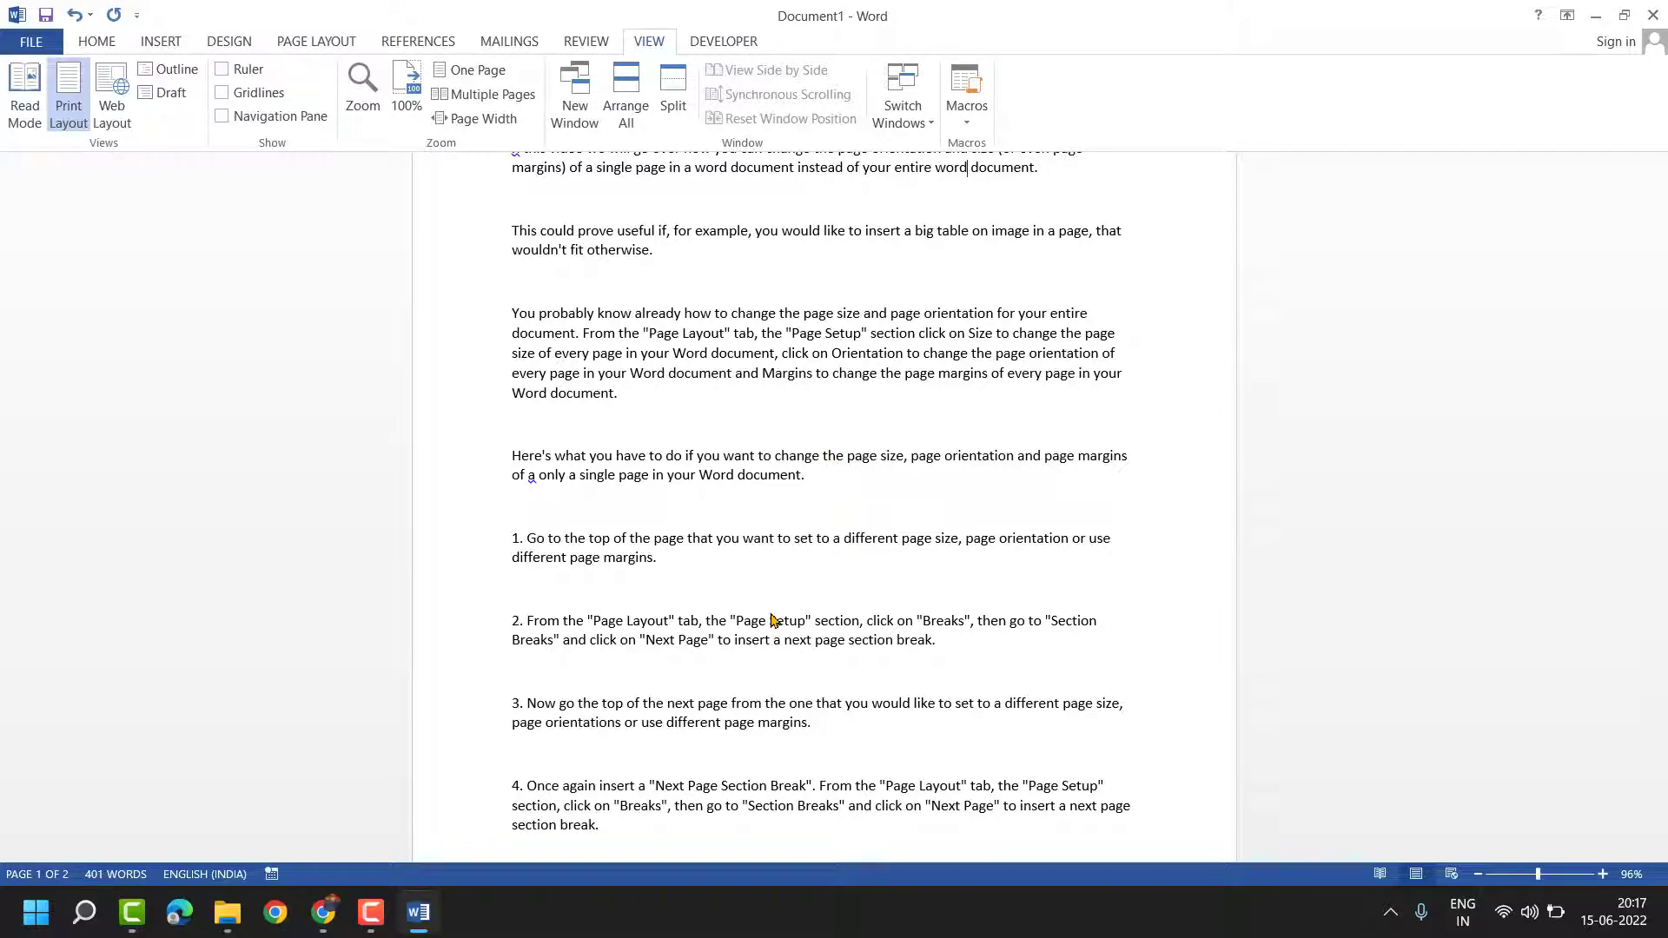
mouse_move(747, 245)
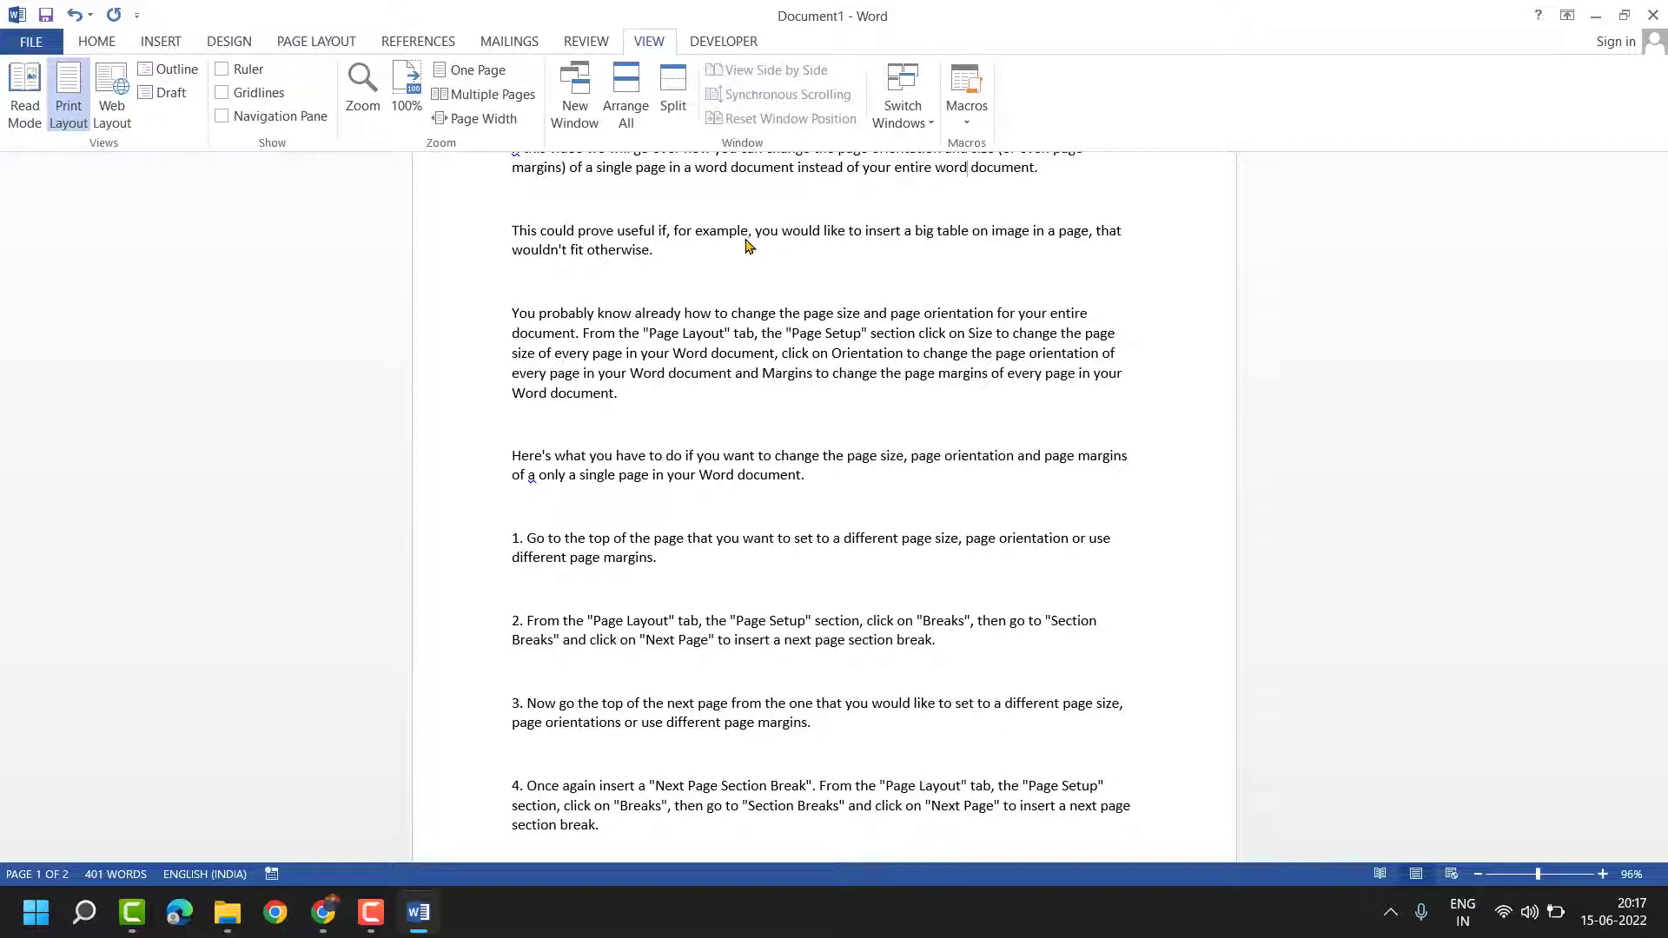
mouse_move(470, 492)
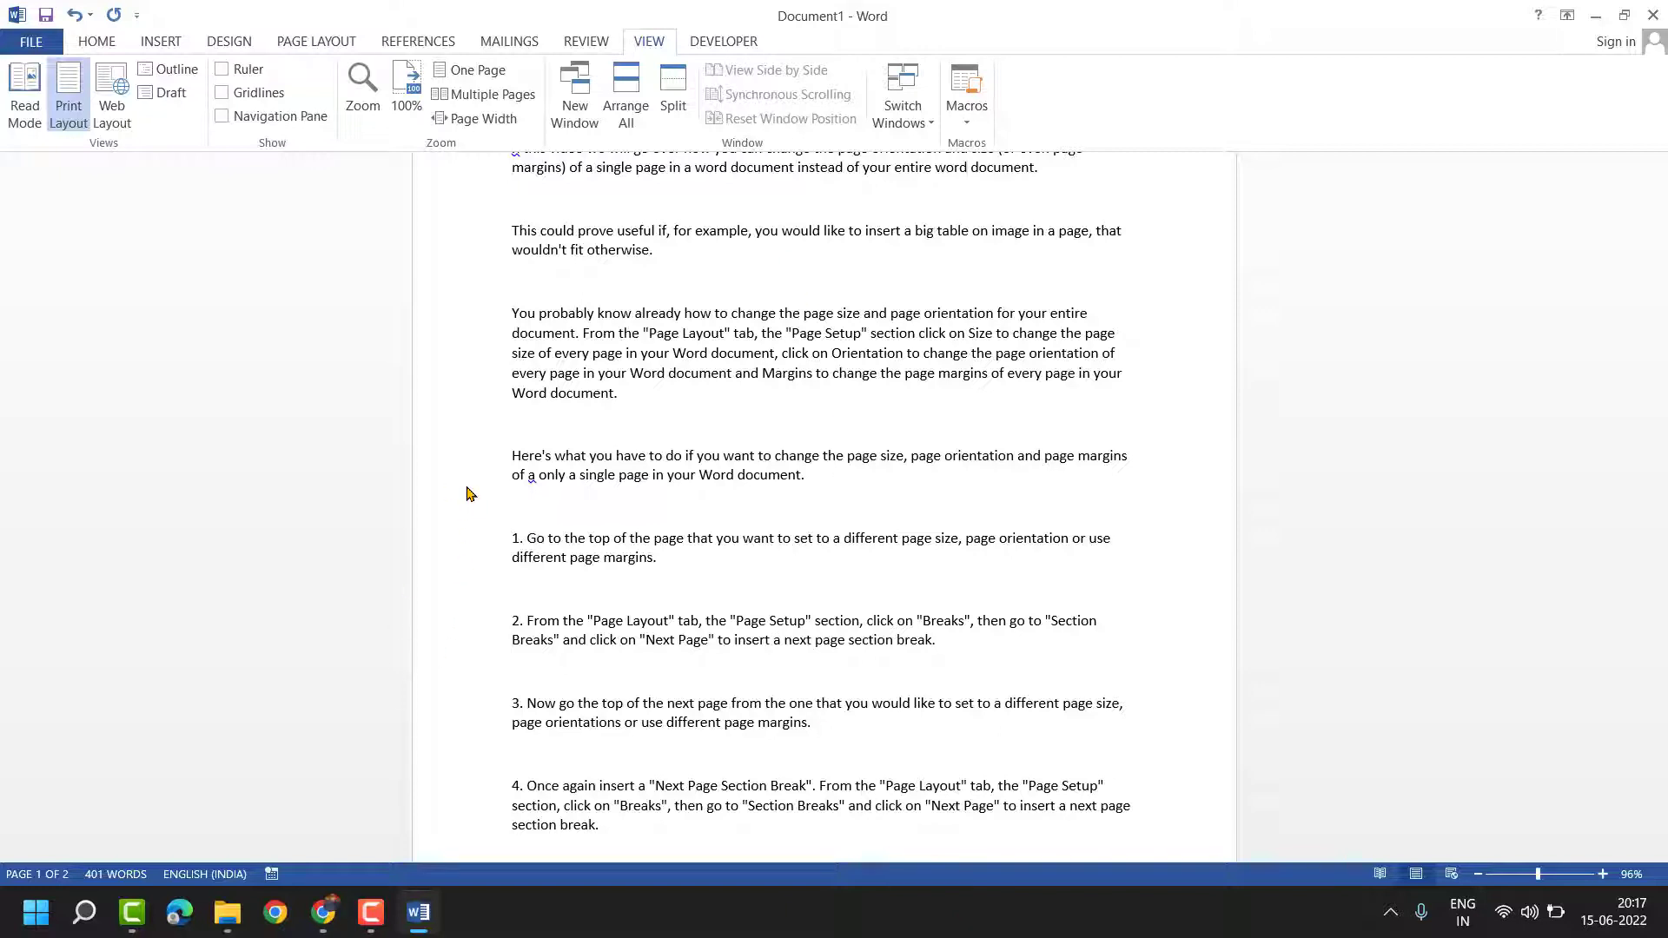
mouse_move(506, 427)
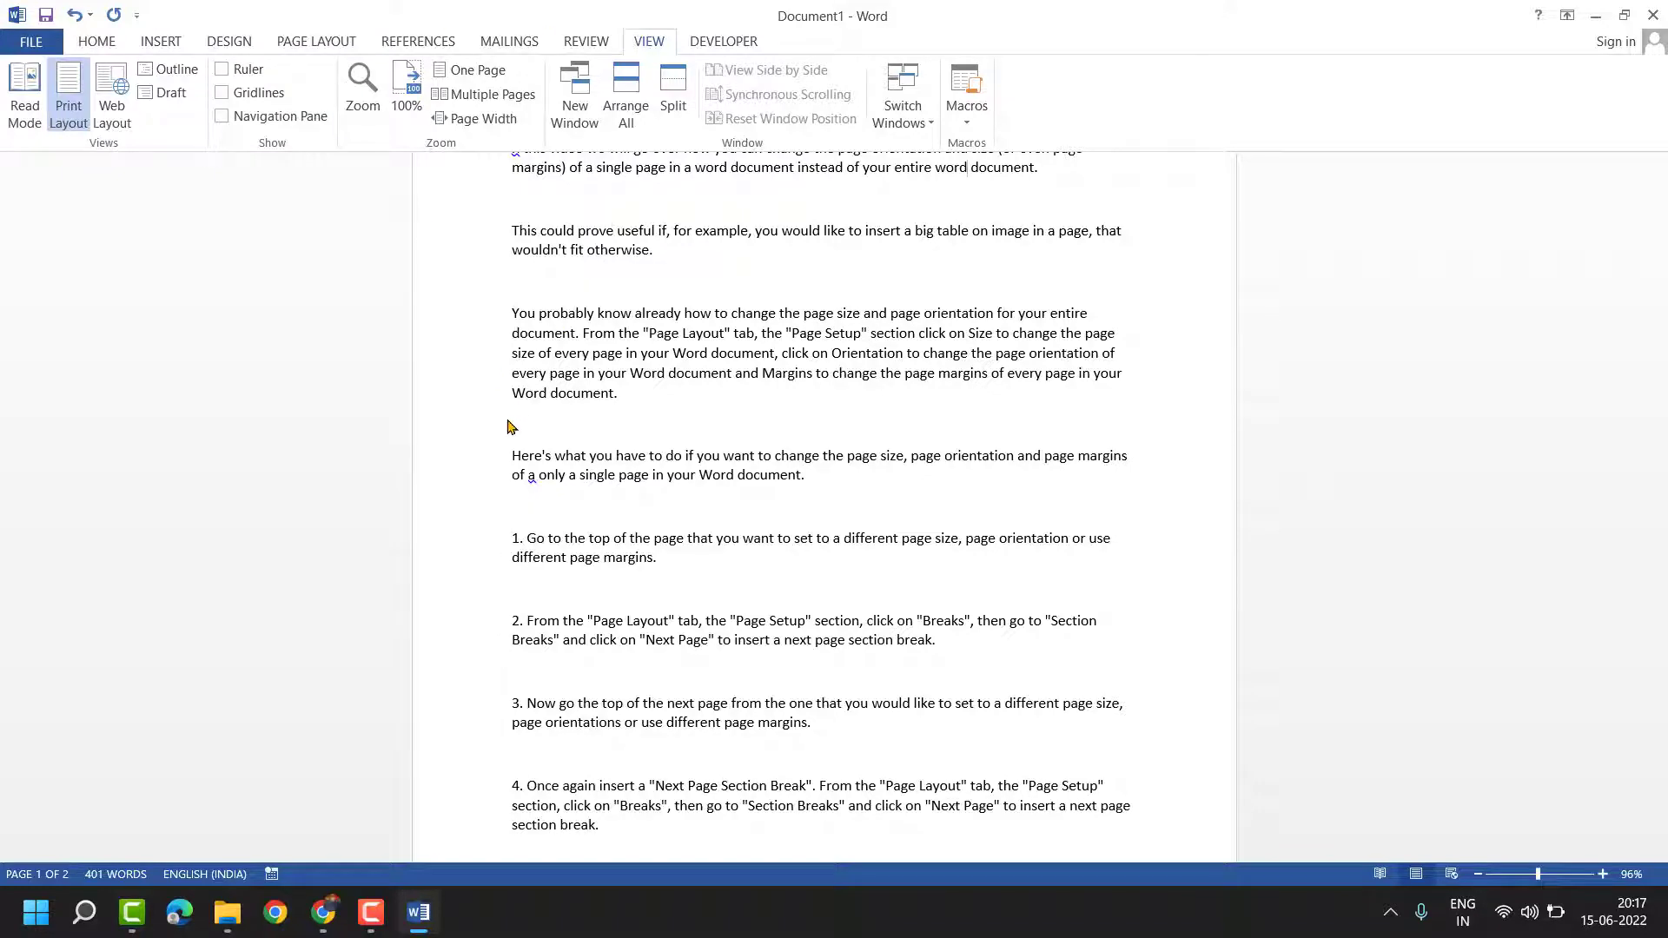